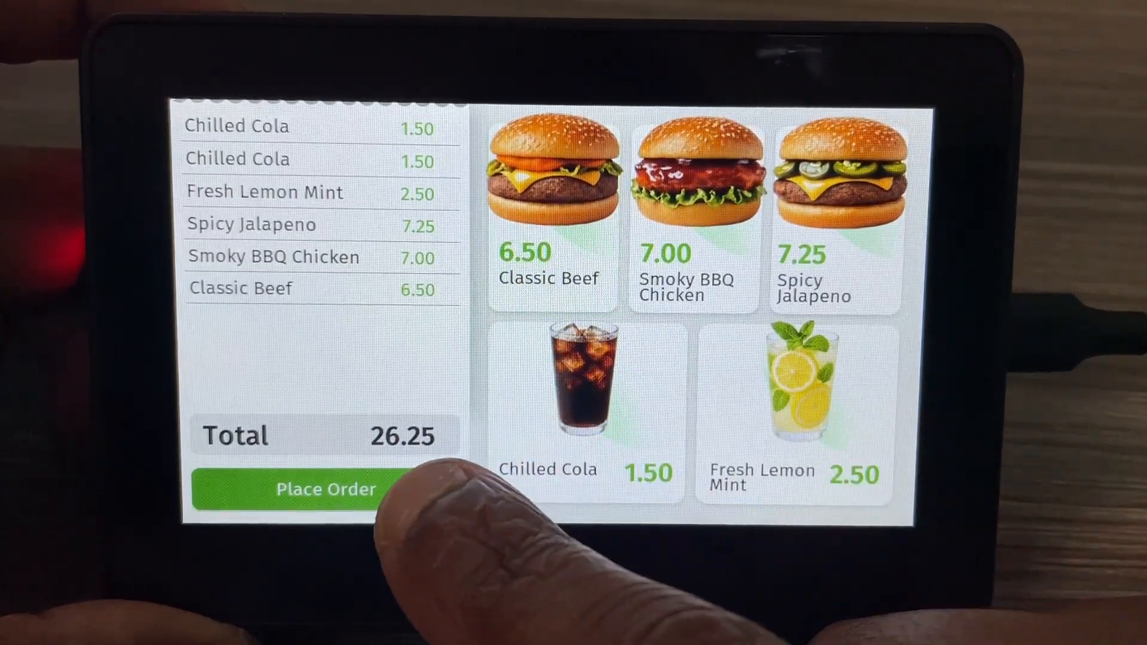
Add food and drink items to the POS order, then browse the 1.91-inch AMOLED product page.
{"action": "left_click", "coordinate": [326, 490]}
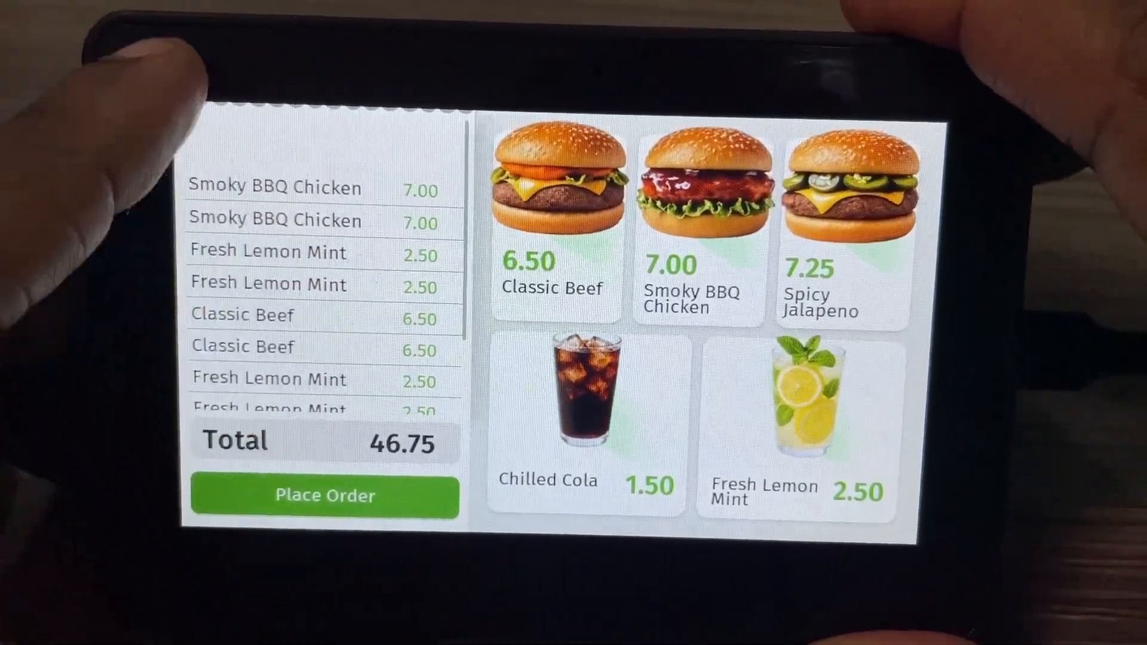
{"action": "left_click", "coordinate": [324, 496]}
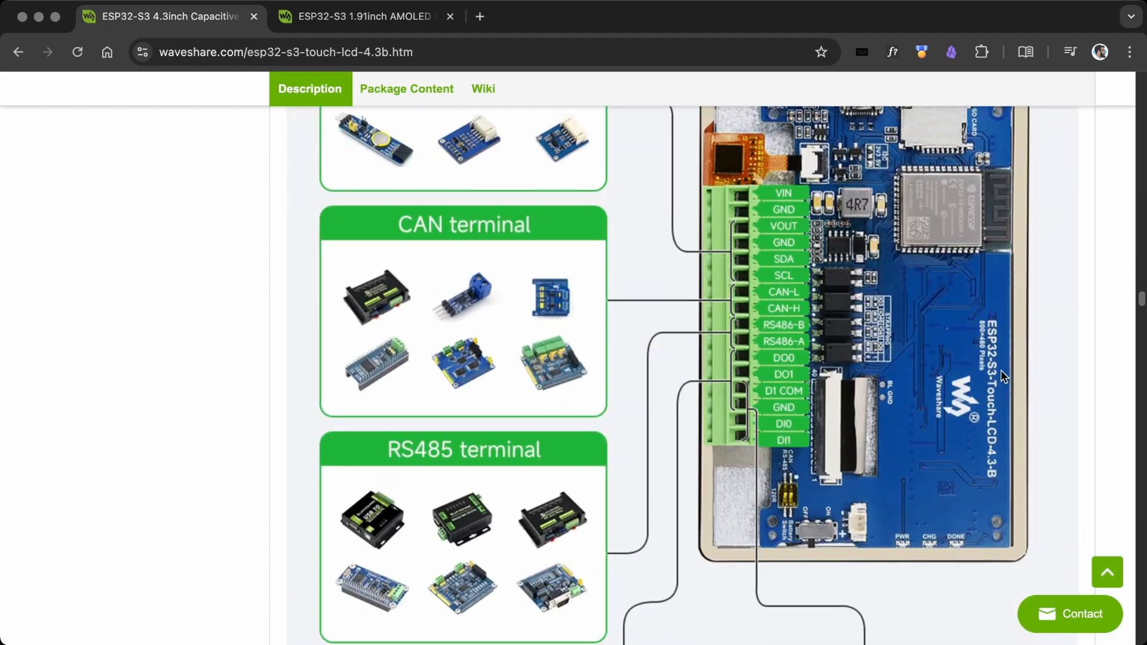
{"action": "left_click", "coordinate": [362, 16]}
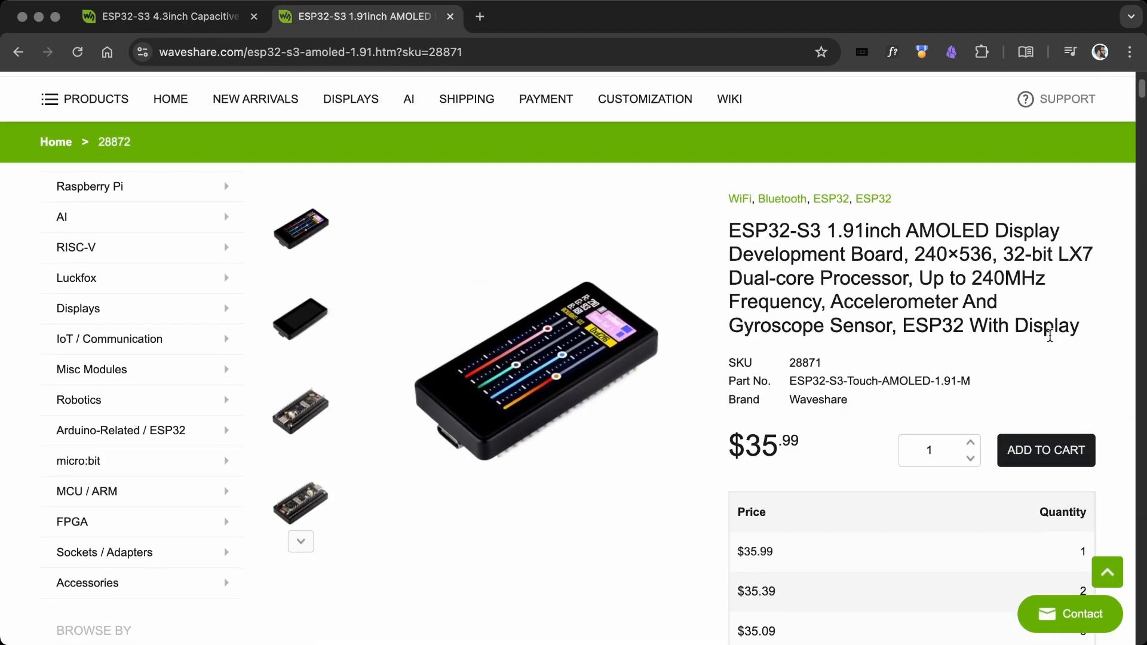
{"action": "scroll", "scroll_direction": "down", "scroll_amount": 3}
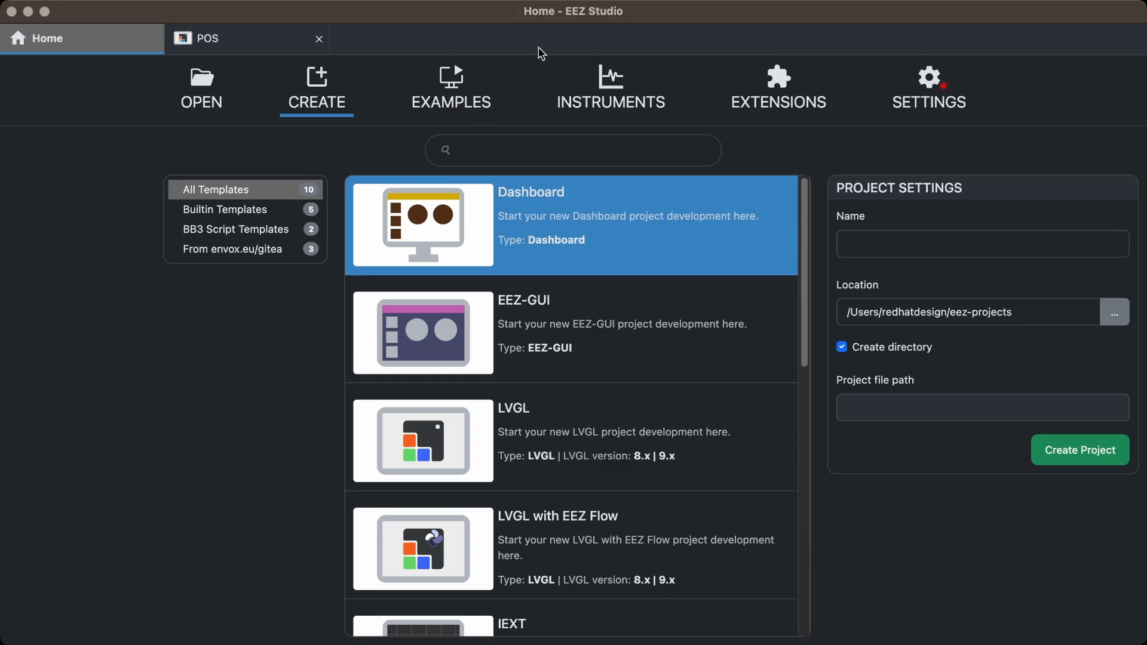
Open the Change Screen example, run it, and switch from Main to Screen A.
{"action": "left_click", "coordinate": [451, 87]}
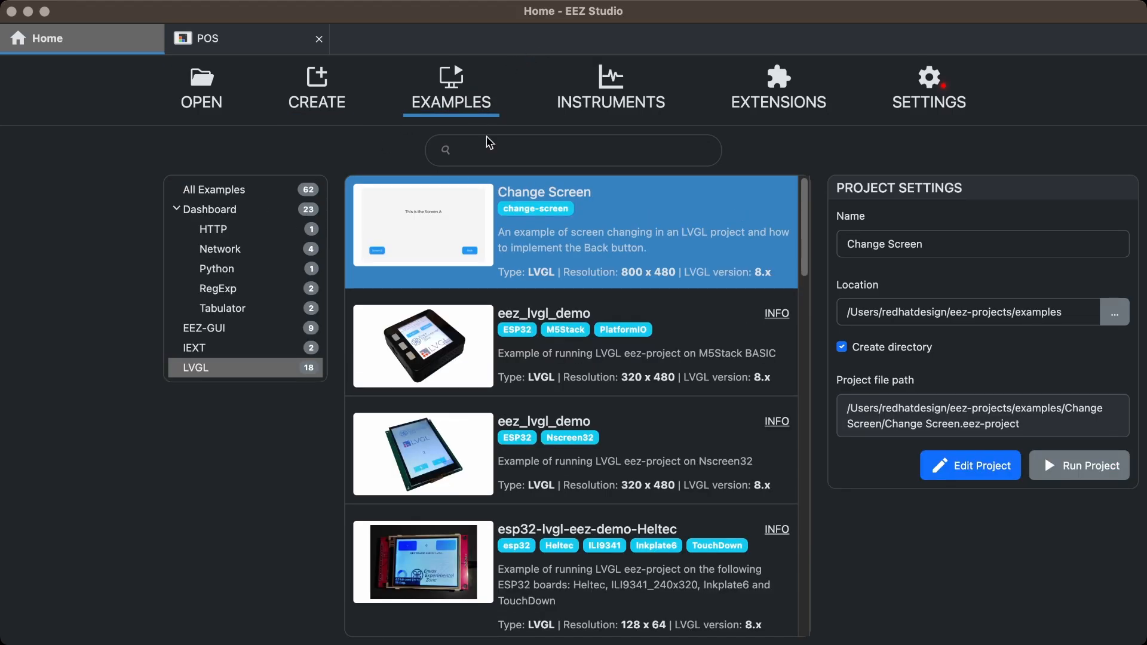
{"action": "left_click", "coordinate": [970, 465]}
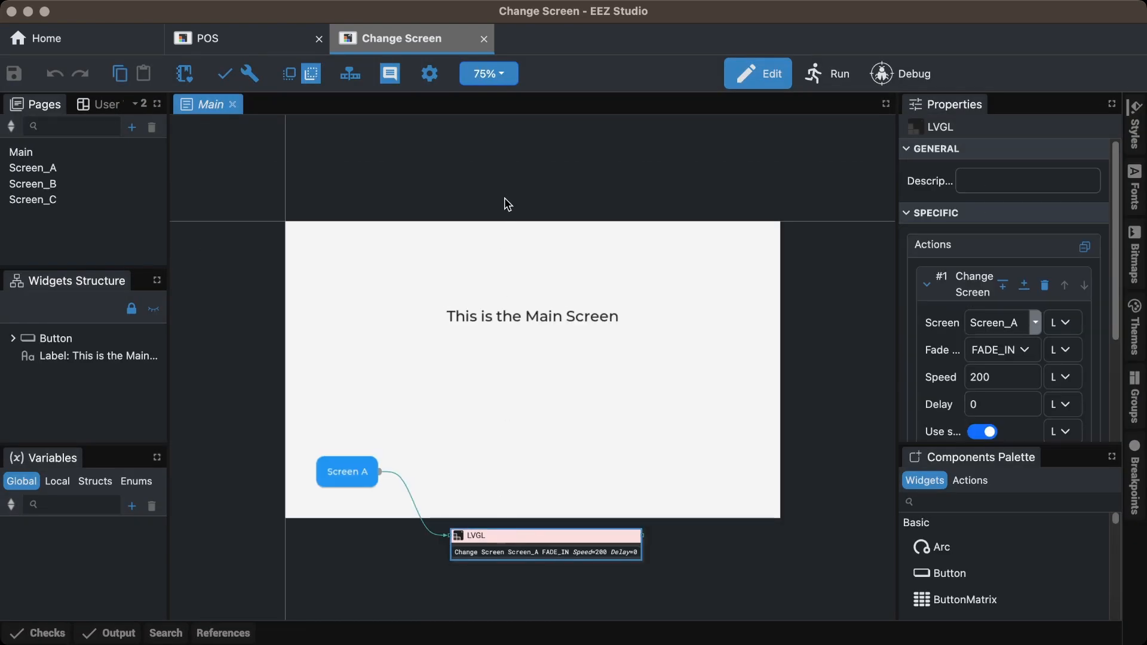
{"action": "left_click", "coordinate": [824, 72]}
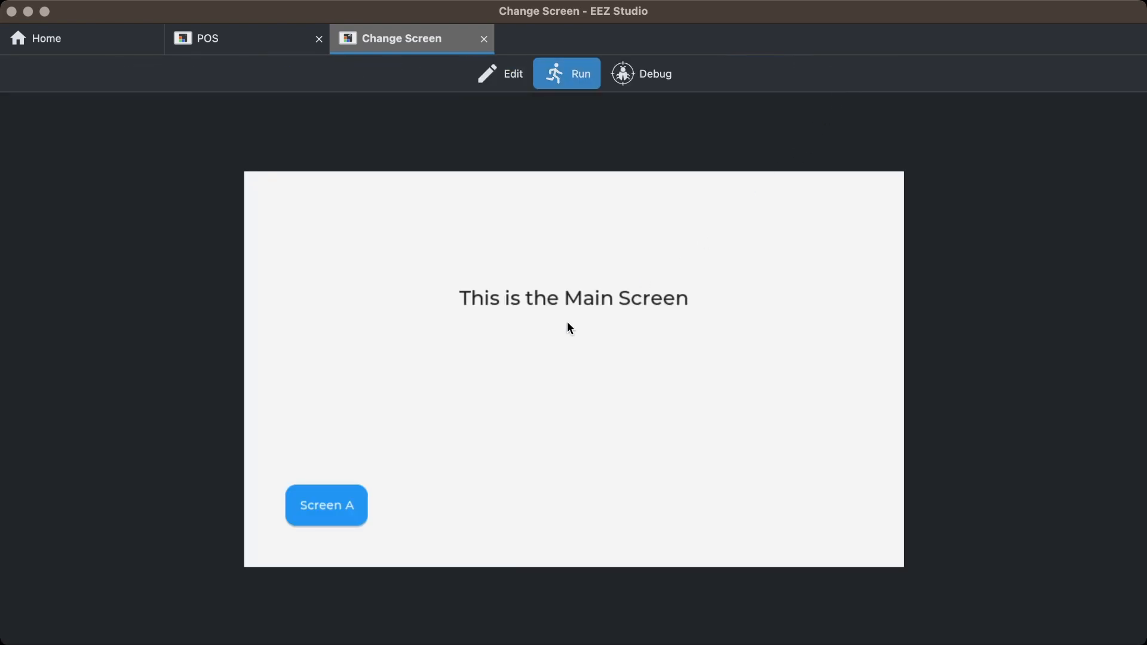
{"action": "left_click", "coordinate": [326, 505]}
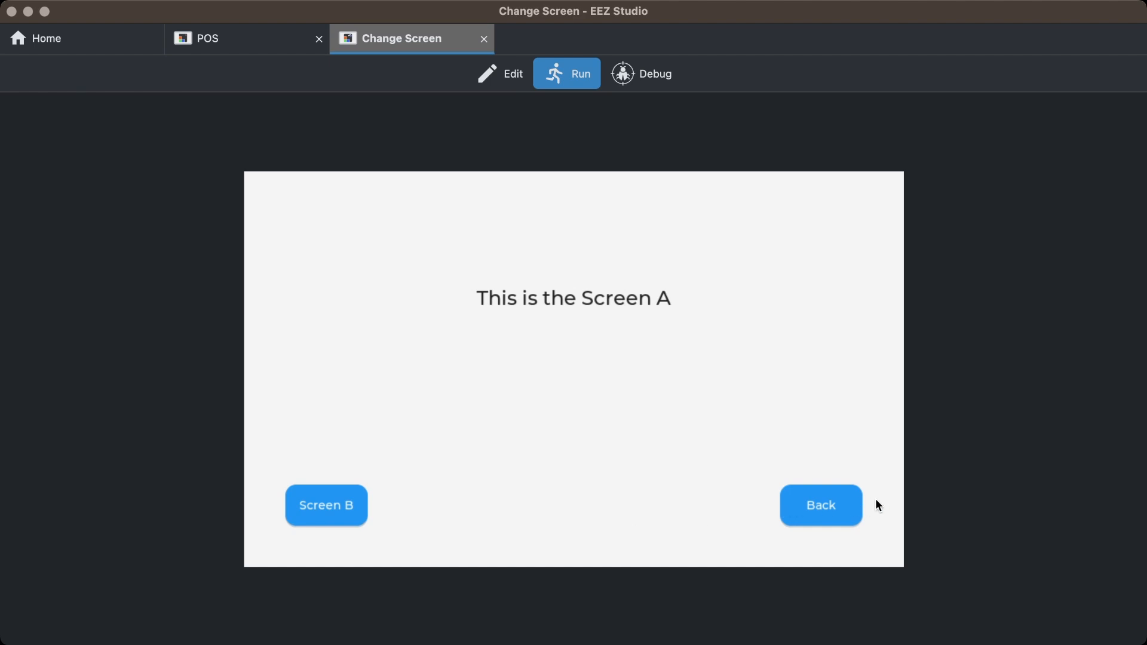
Create a new LVGL project named POS-1.
{"action": "left_click", "coordinate": [483, 39]}
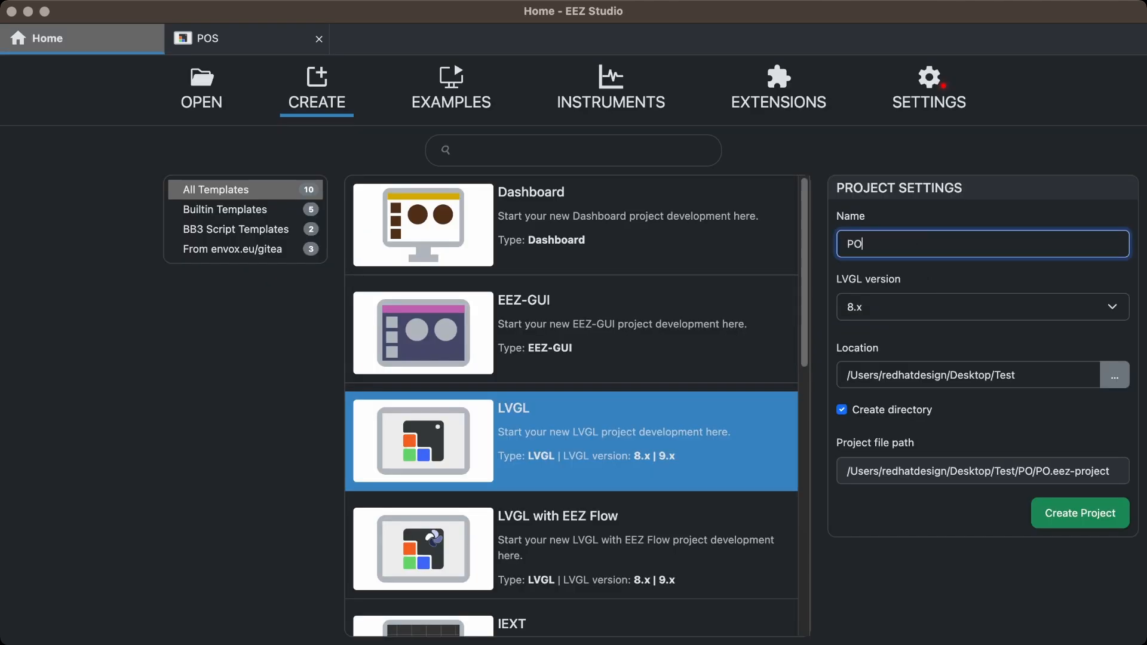
{"action": "type", "text": "S-1"}
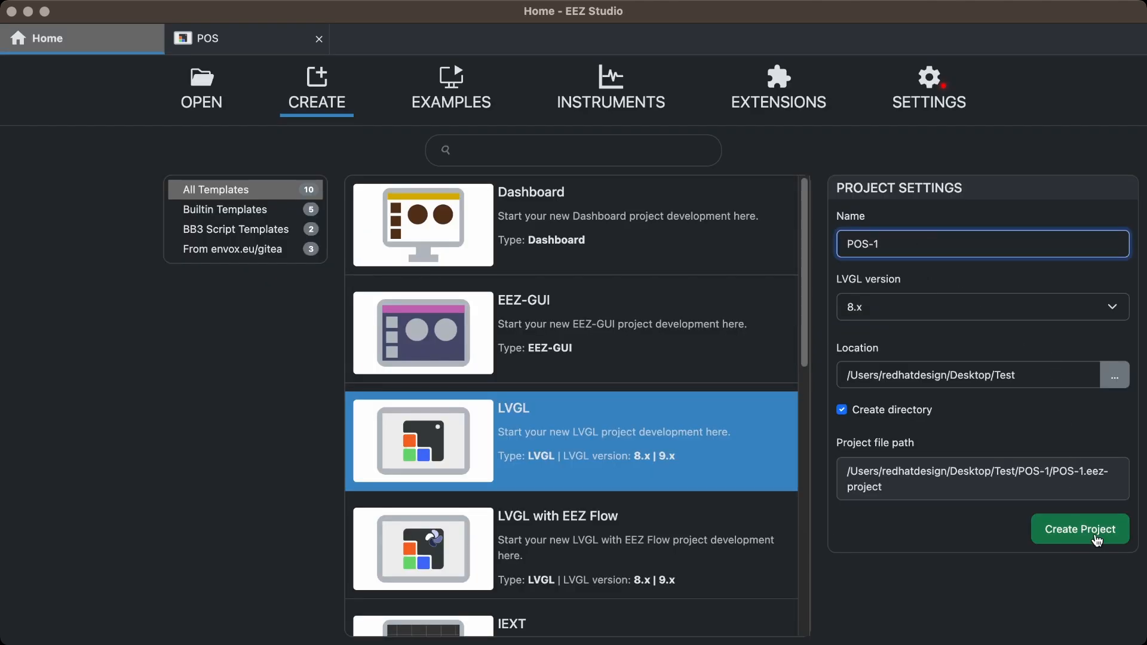
{"action": "left_click", "coordinate": [1080, 529]}
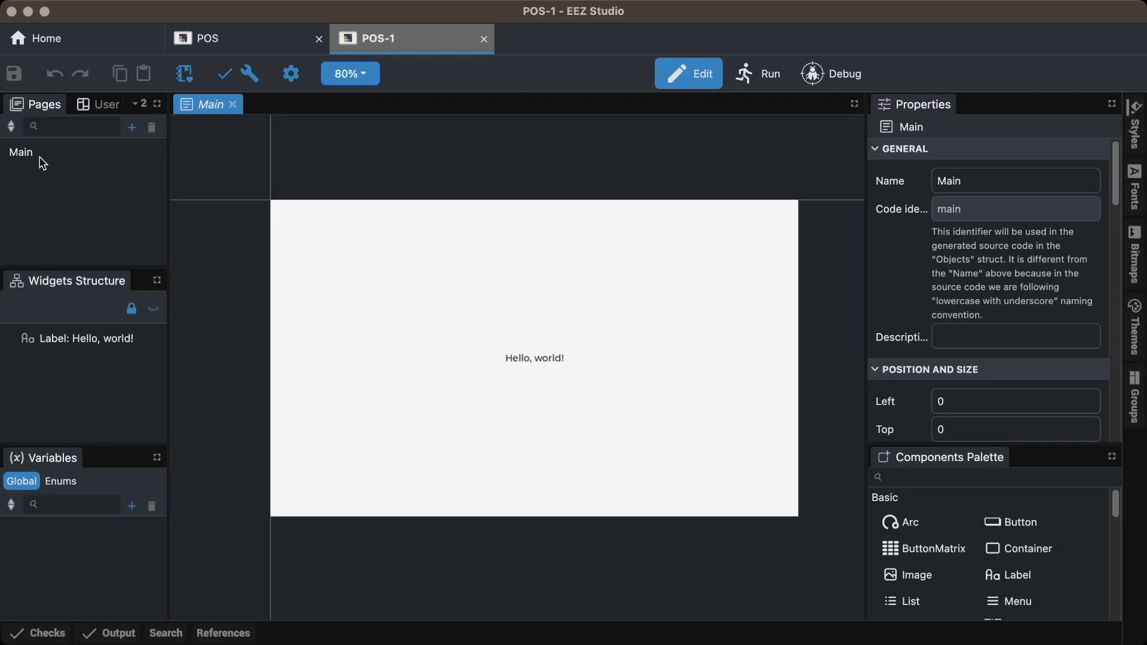
Set the project display width to 800 px.
{"action": "left_click", "coordinate": [20, 152]}
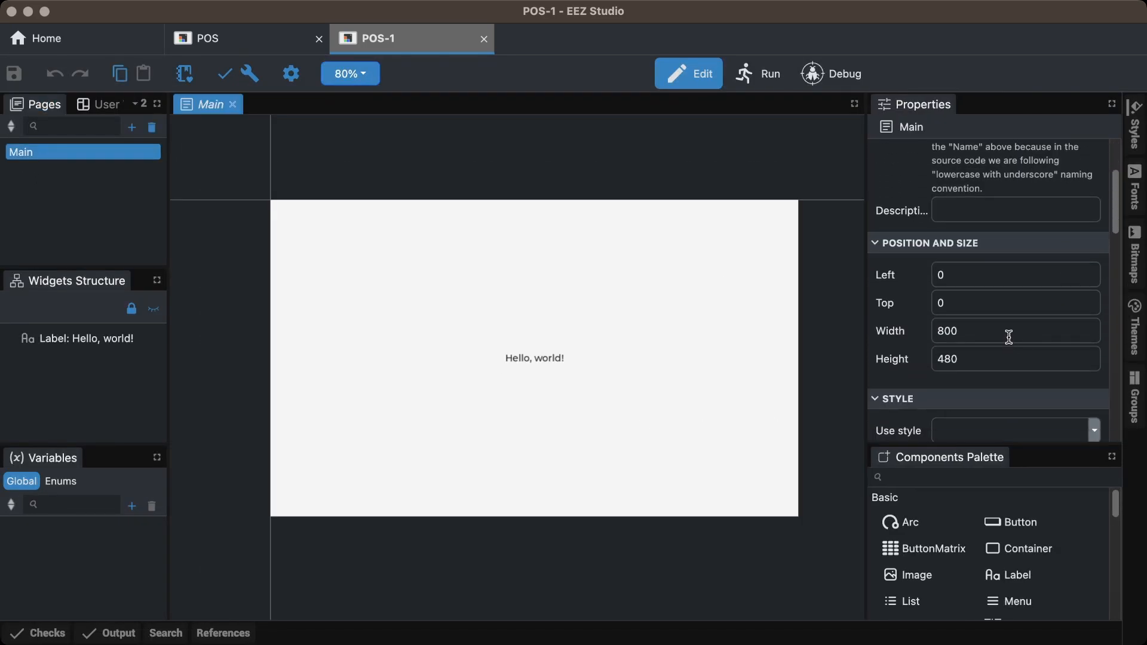
{"action": "left_click", "coordinate": [1016, 330]}
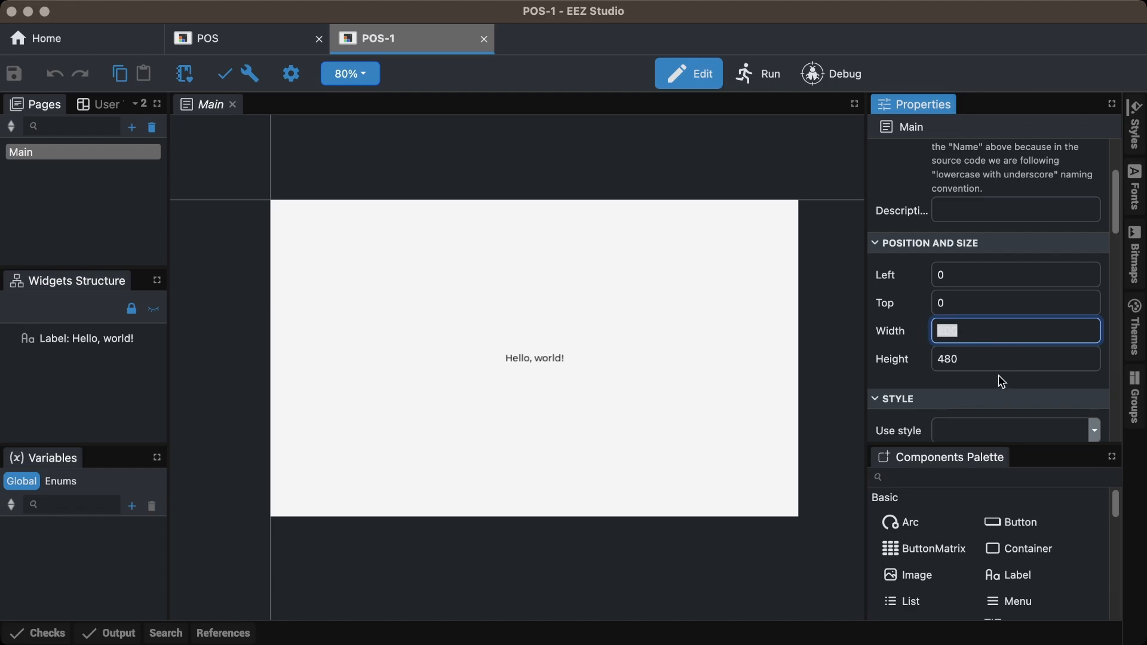
{"action": "left_click", "coordinate": [291, 73]}
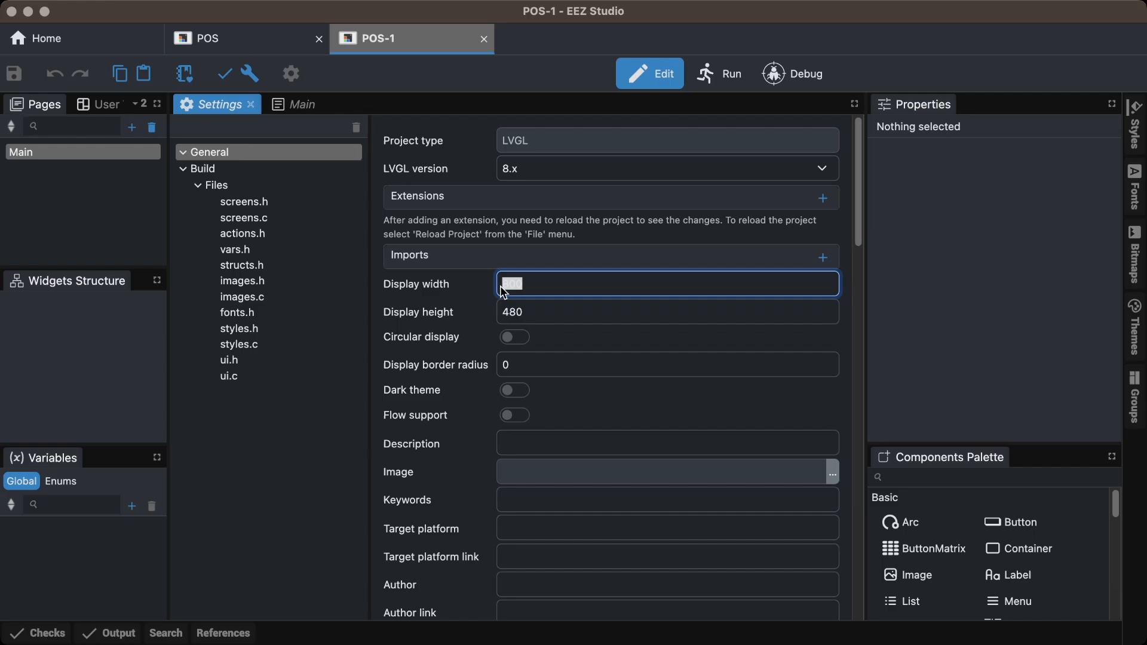
{"action": "key", "text": "tab"}
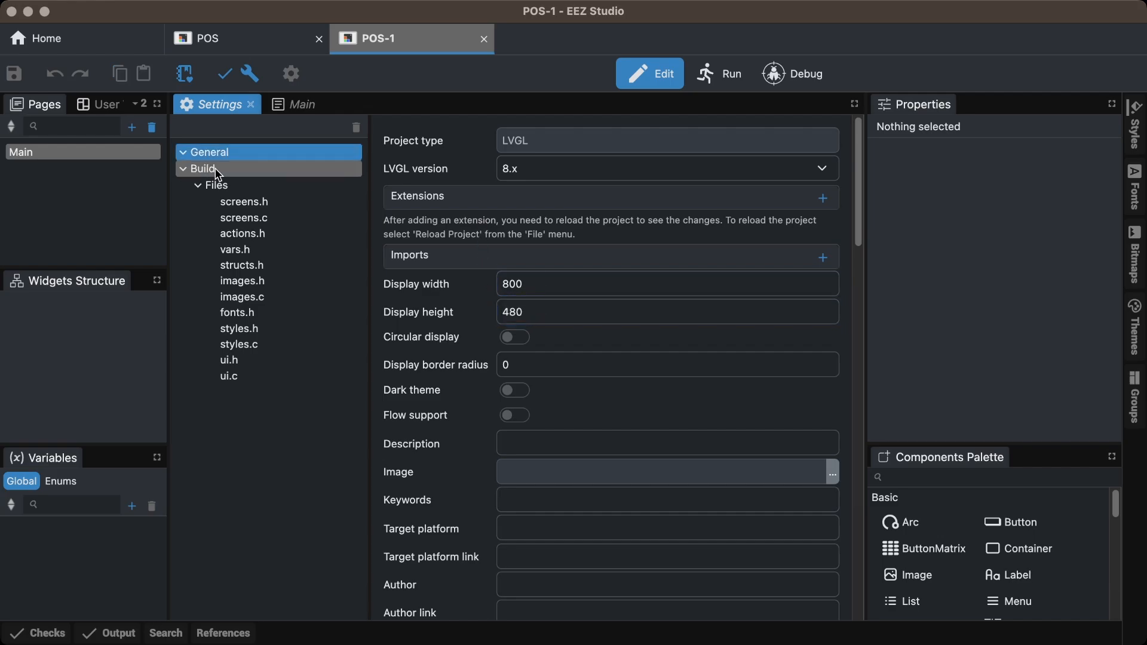
Enable image/font storage and screens lifetime support in the Build settings.
{"action": "left_click", "coordinate": [202, 168]}
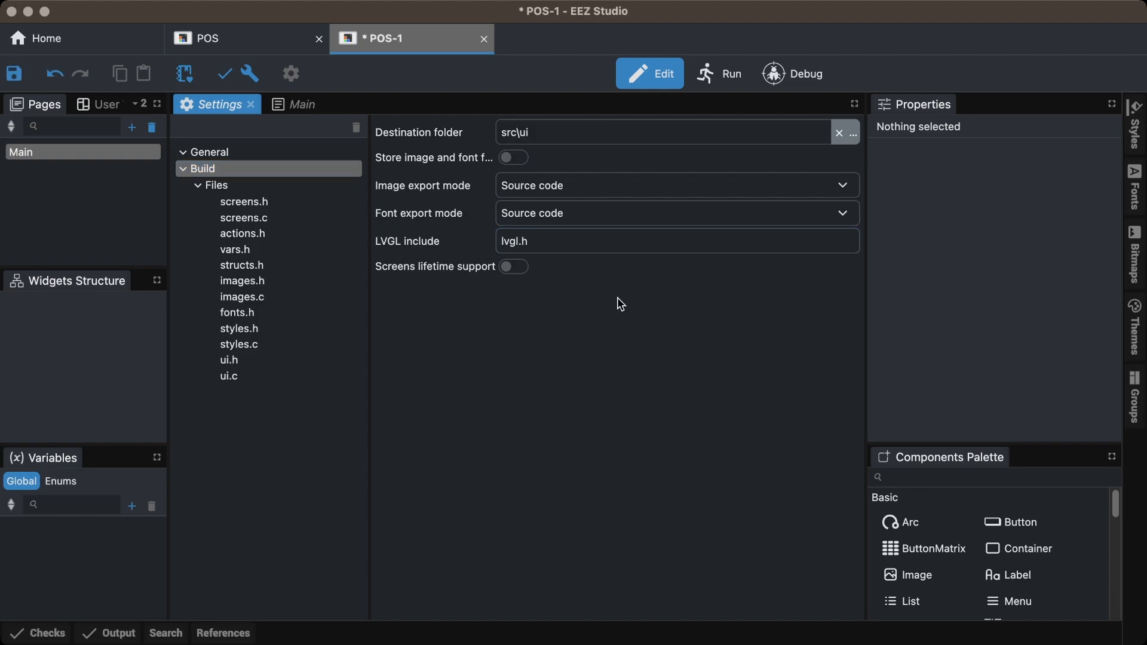
{"action": "left_click", "coordinate": [514, 157]}
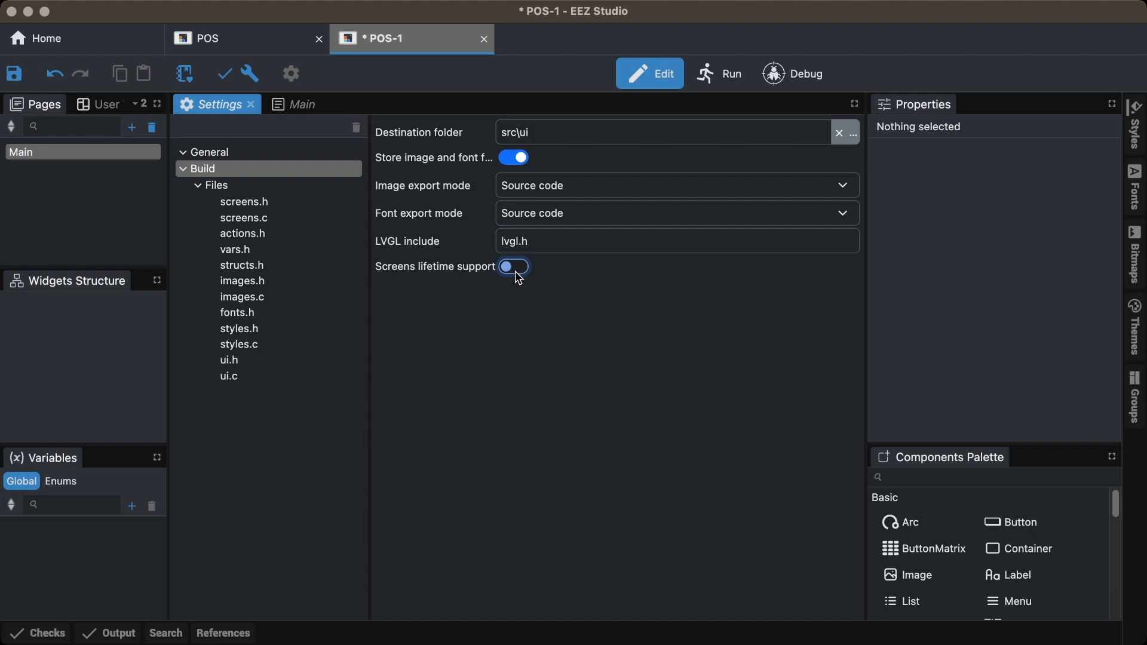
{"action": "left_click", "coordinate": [514, 266]}
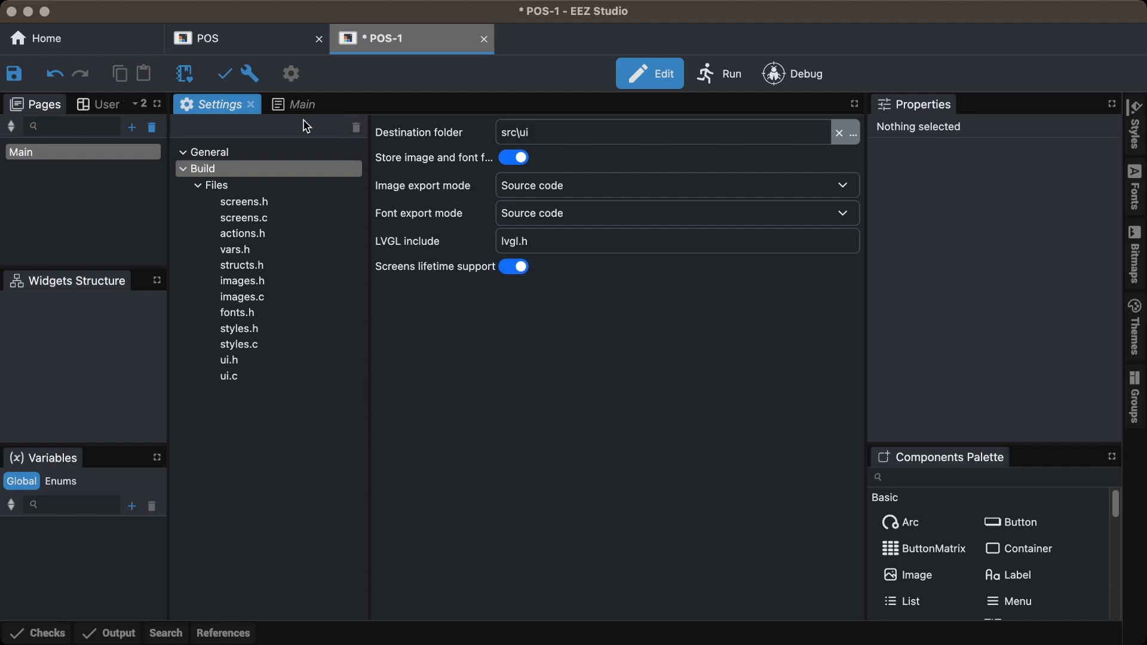
{"action": "left_click", "coordinate": [300, 104]}
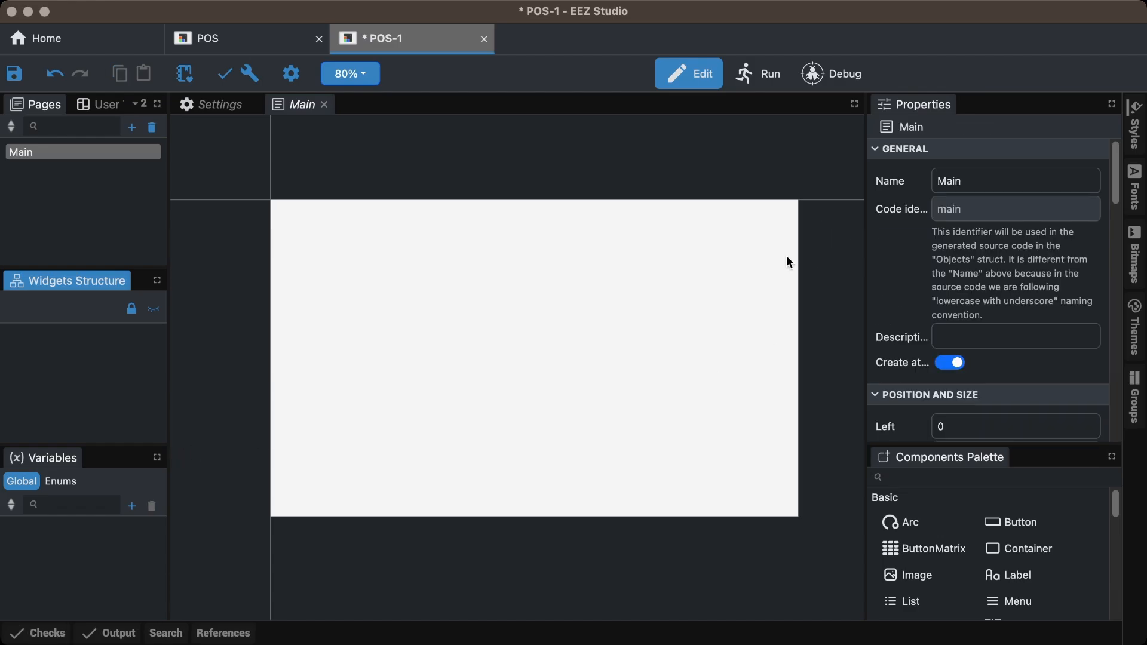
Add a 520×480 ButtonMatrix at 280,0 with three buttons, a row break, and a second row.
{"action": "left_click", "coordinate": [1028, 104]}
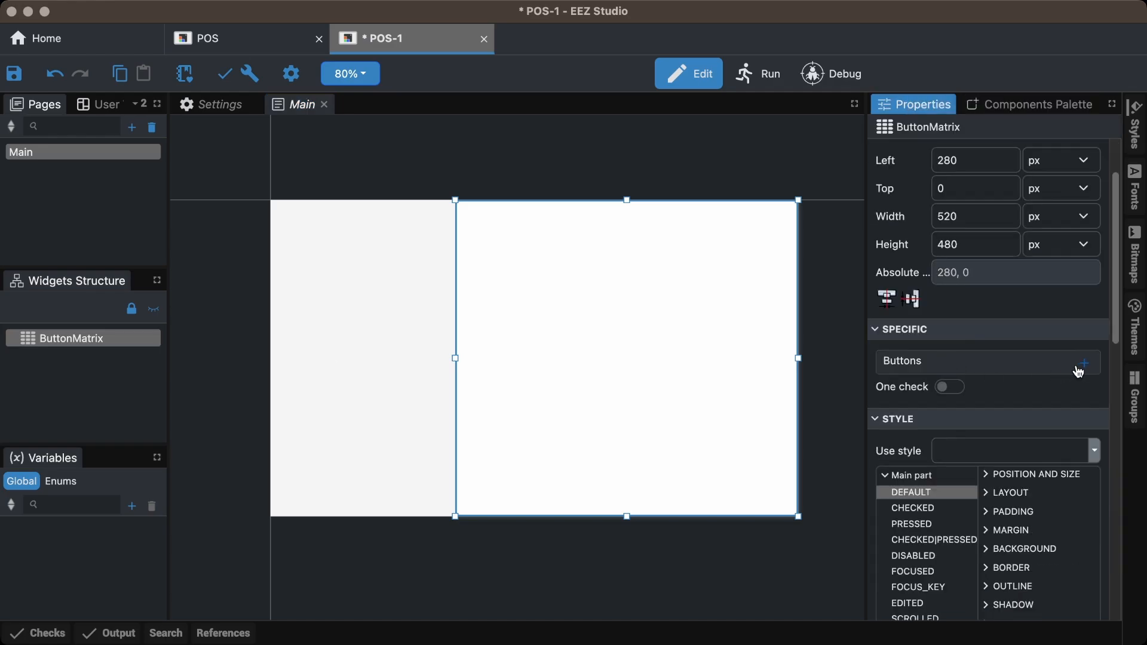
{"action": "left_click", "coordinate": [1086, 362]}
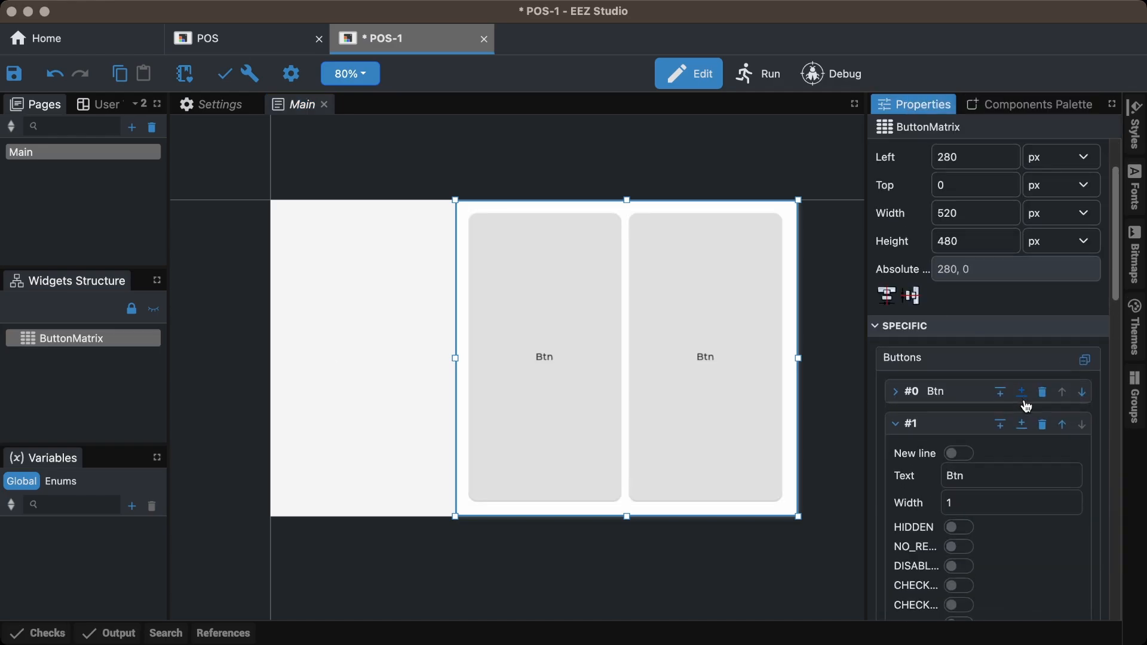
{"action": "left_click", "coordinate": [1085, 359]}
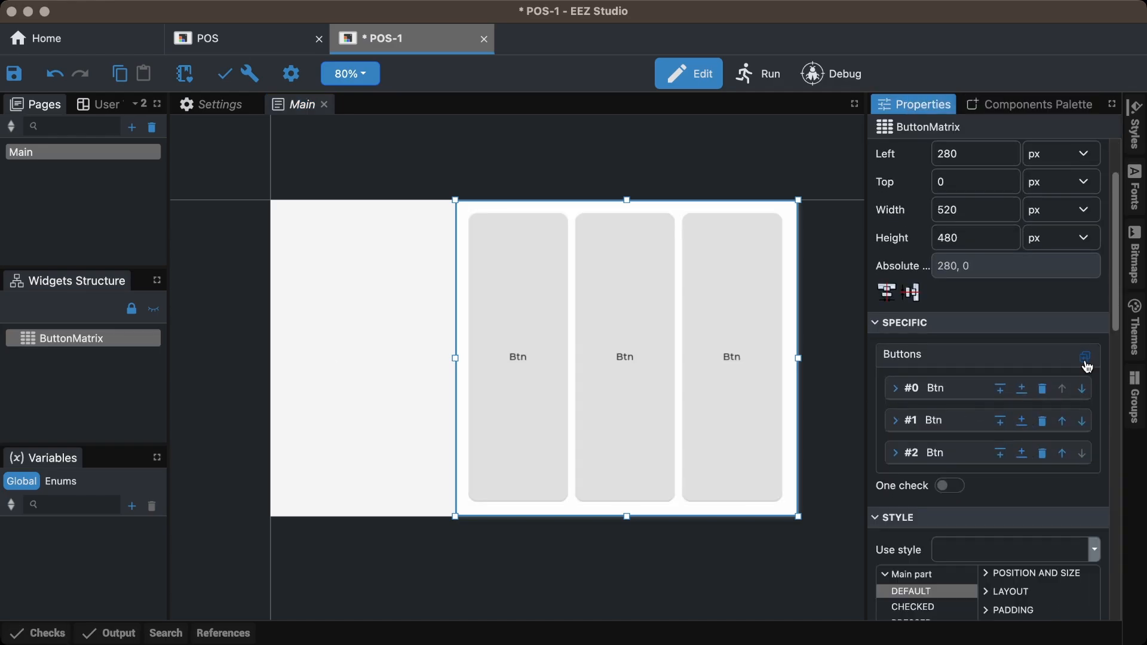
{"action": "left_click", "coordinate": [1085, 354]}
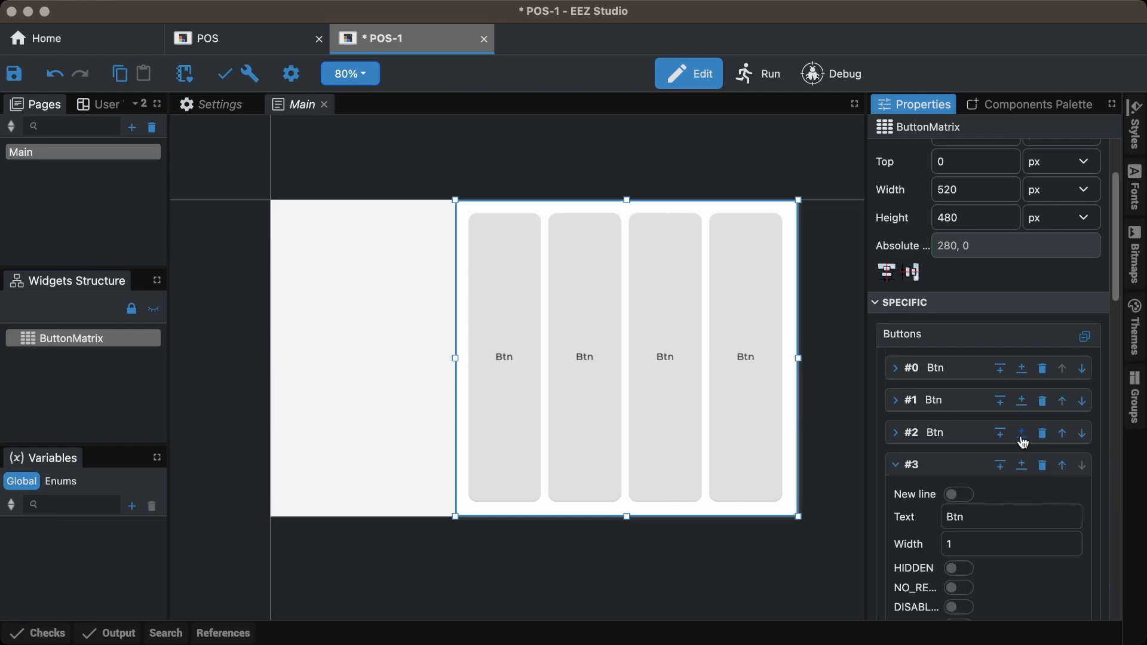
{"action": "left_click", "coordinate": [958, 494]}
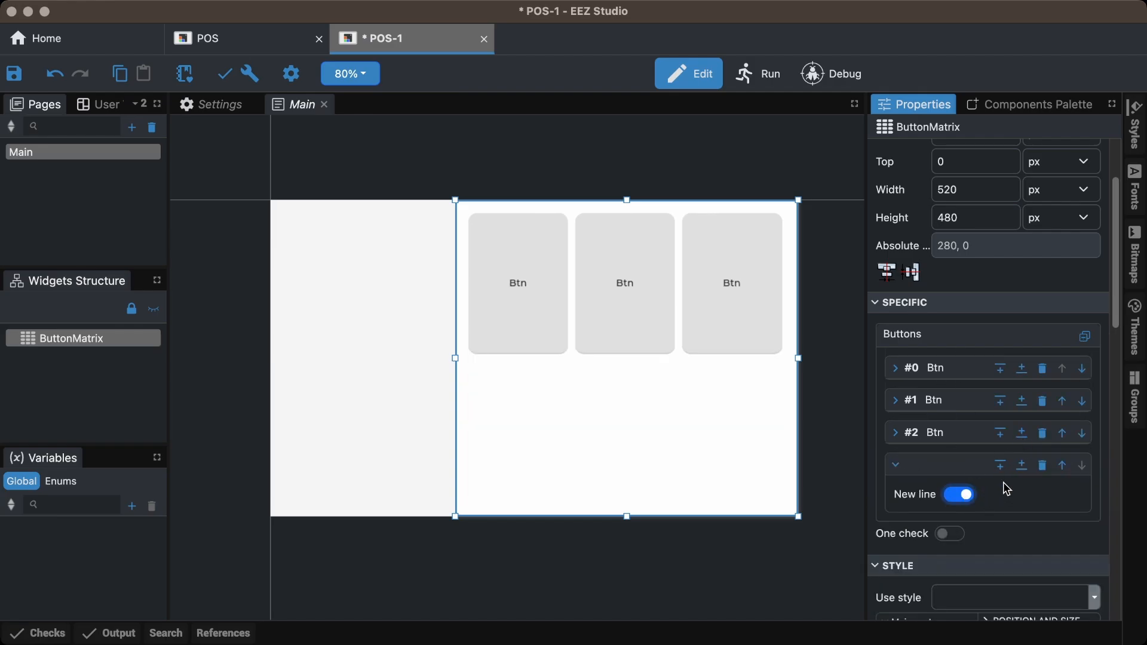
{"action": "left_click", "coordinate": [1021, 466]}
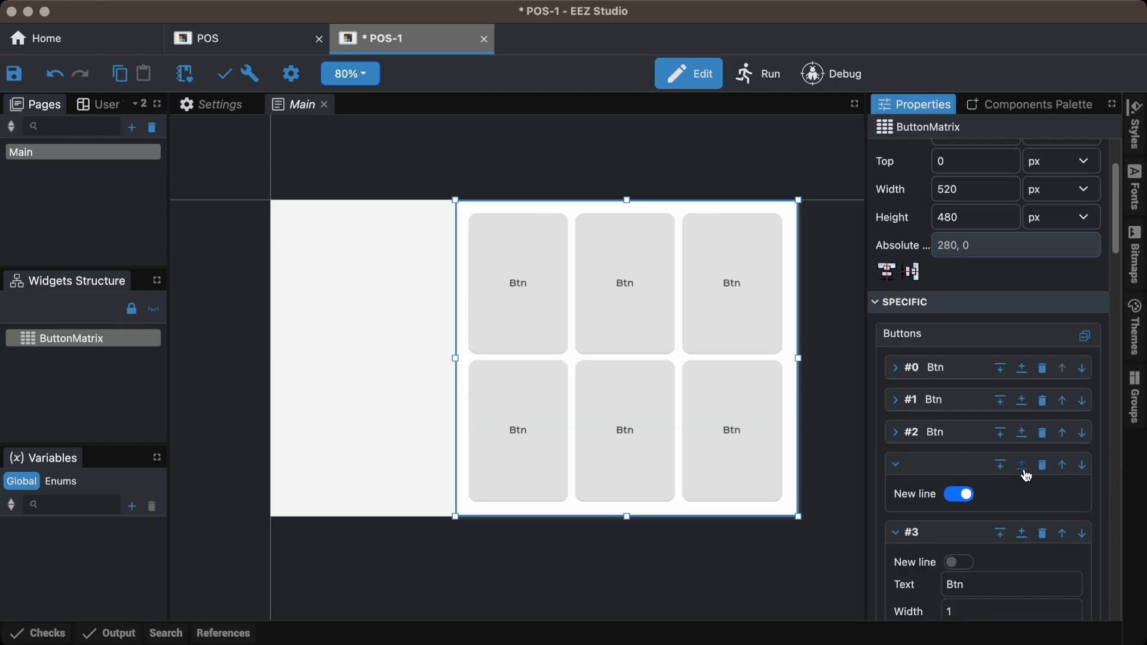
{"action": "scroll", "scroll_direction": "down", "scroll_amount": 3}
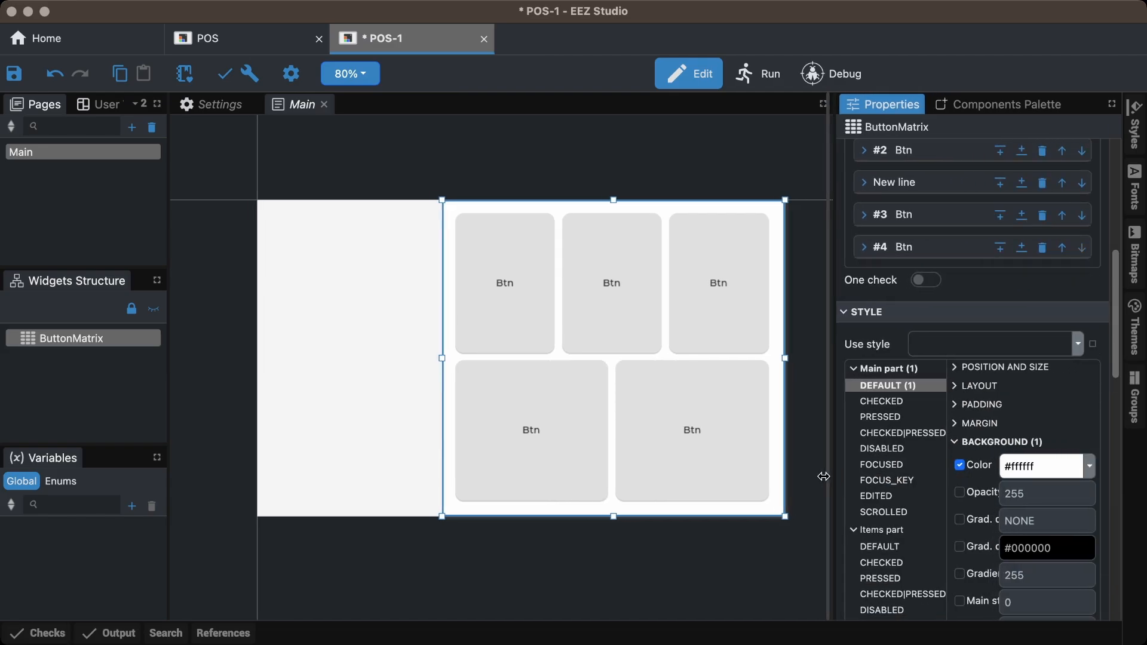
Set background colours for the button matrix and its default-state item cards.
{"action": "left_click", "coordinate": [1088, 466]}
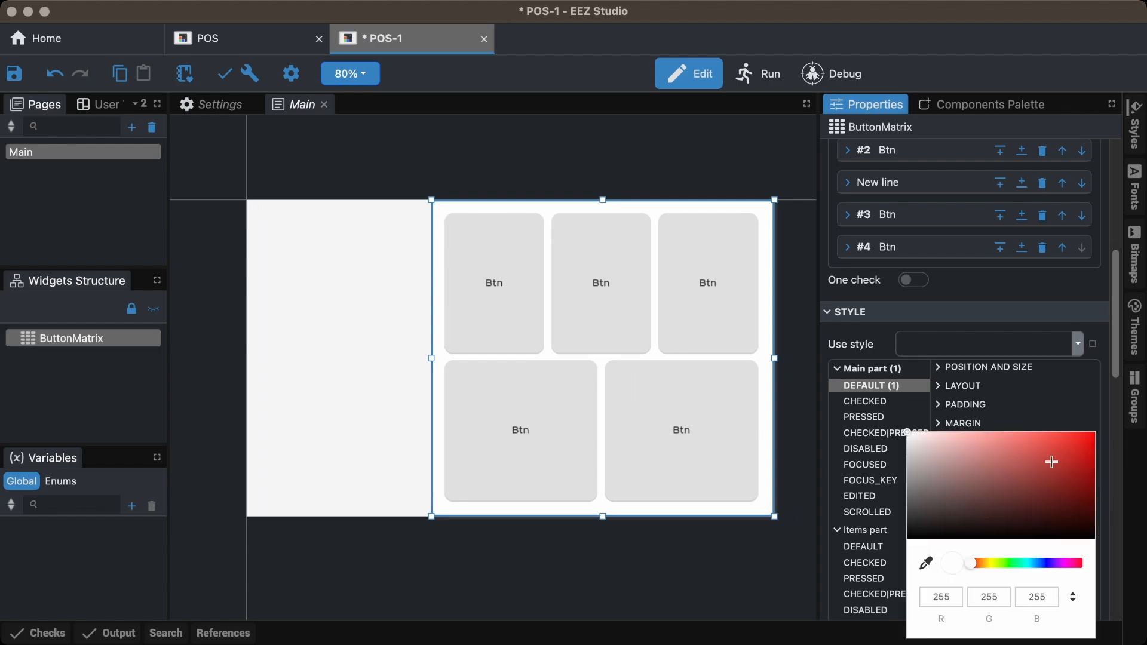
{"action": "left_click", "coordinate": [988, 438]}
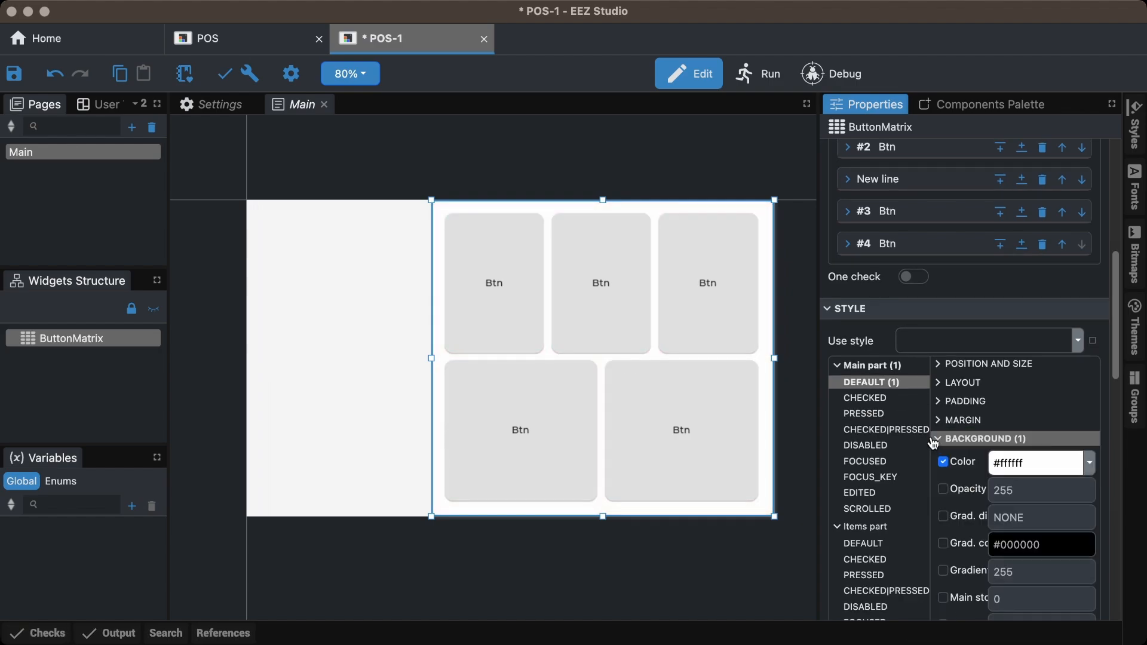
{"action": "scroll", "scroll_direction": "down", "scroll_amount": 3}
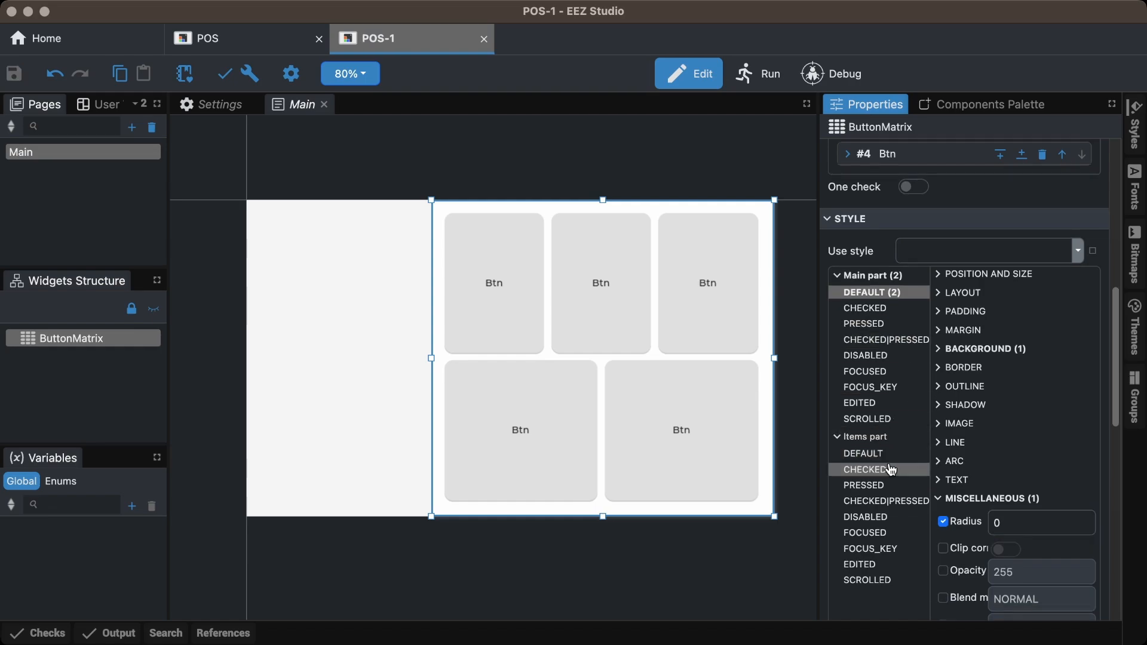
{"action": "left_click", "coordinate": [863, 453]}
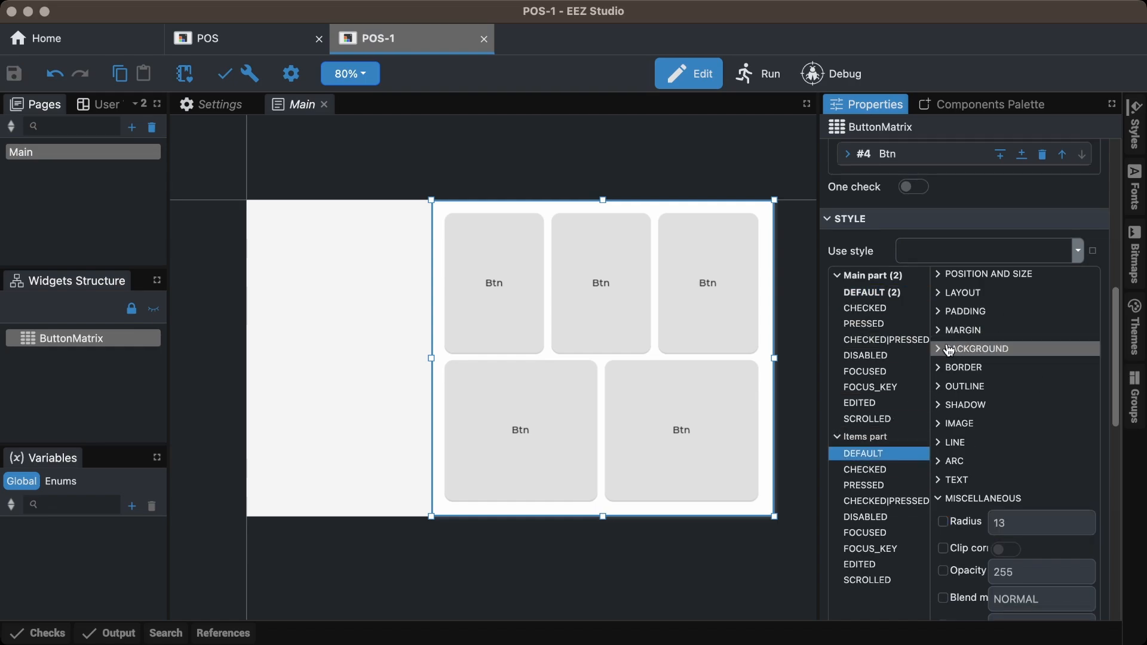
{"action": "left_click", "coordinate": [978, 349]}
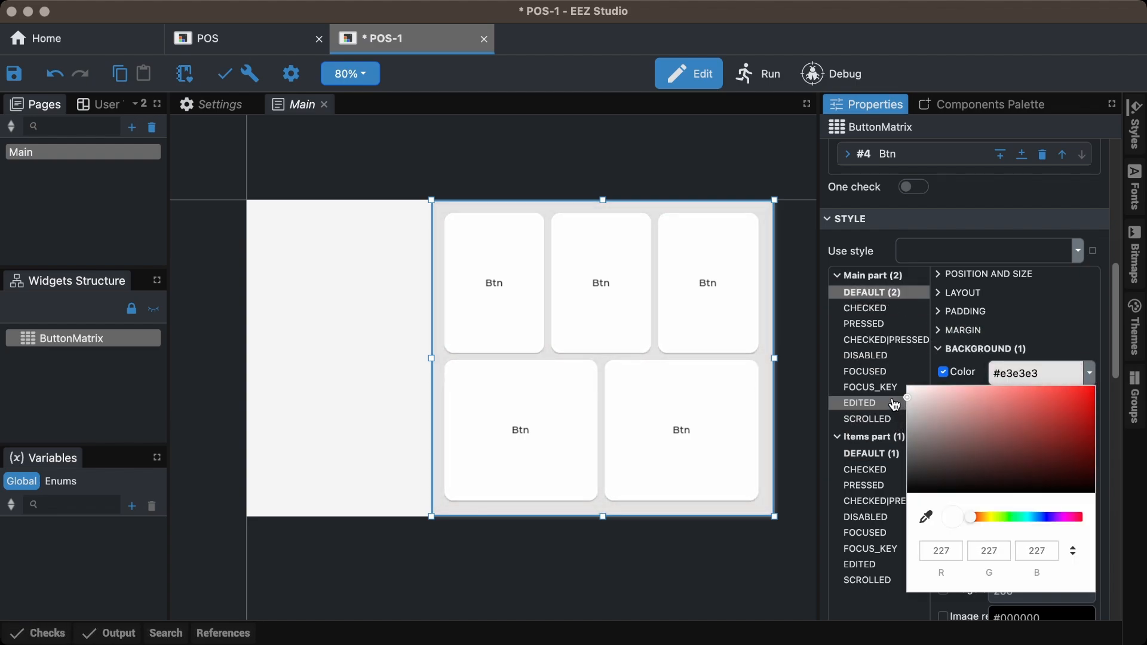
{"action": "left_click", "coordinate": [870, 453]}
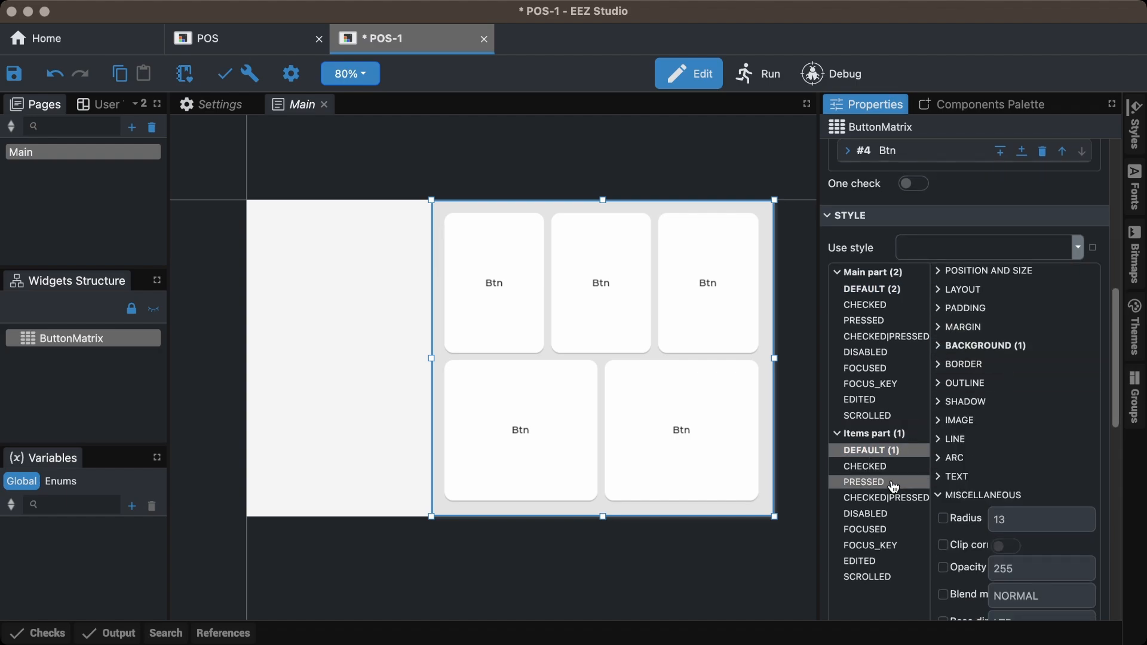
Give pressed cards a #37e51f 2 px border and zero shadow, previewing in Run mode.
{"action": "left_click", "coordinate": [965, 345]}
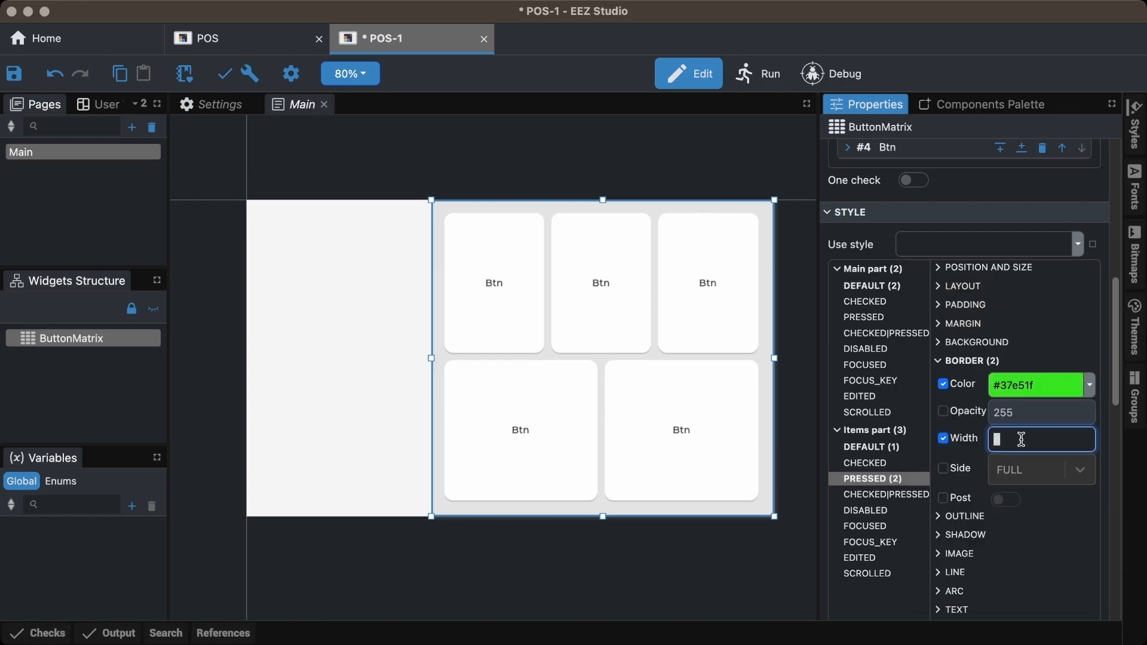
{"action": "type", "text": "2"}
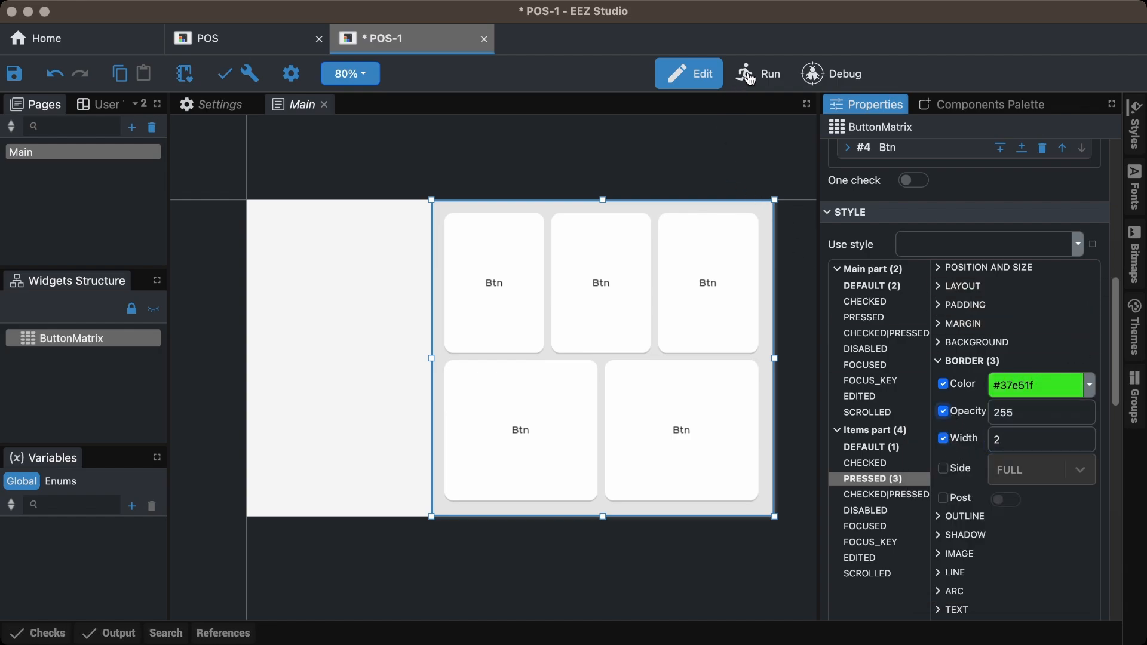
{"action": "left_click", "coordinate": [760, 73]}
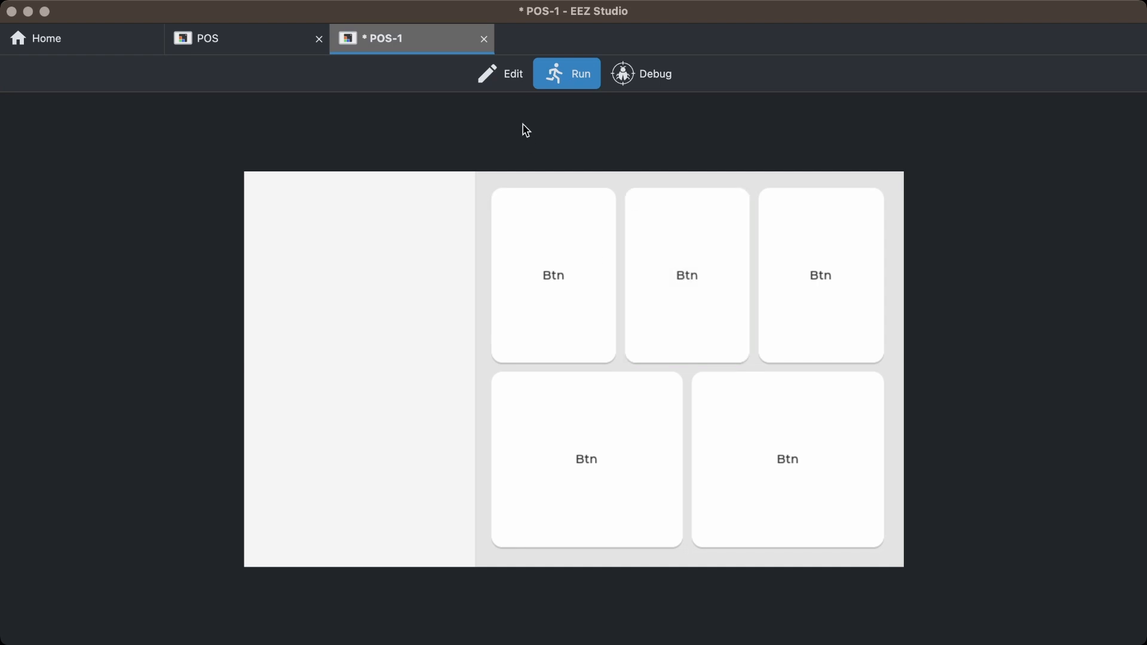
{"action": "left_click", "coordinate": [501, 73]}
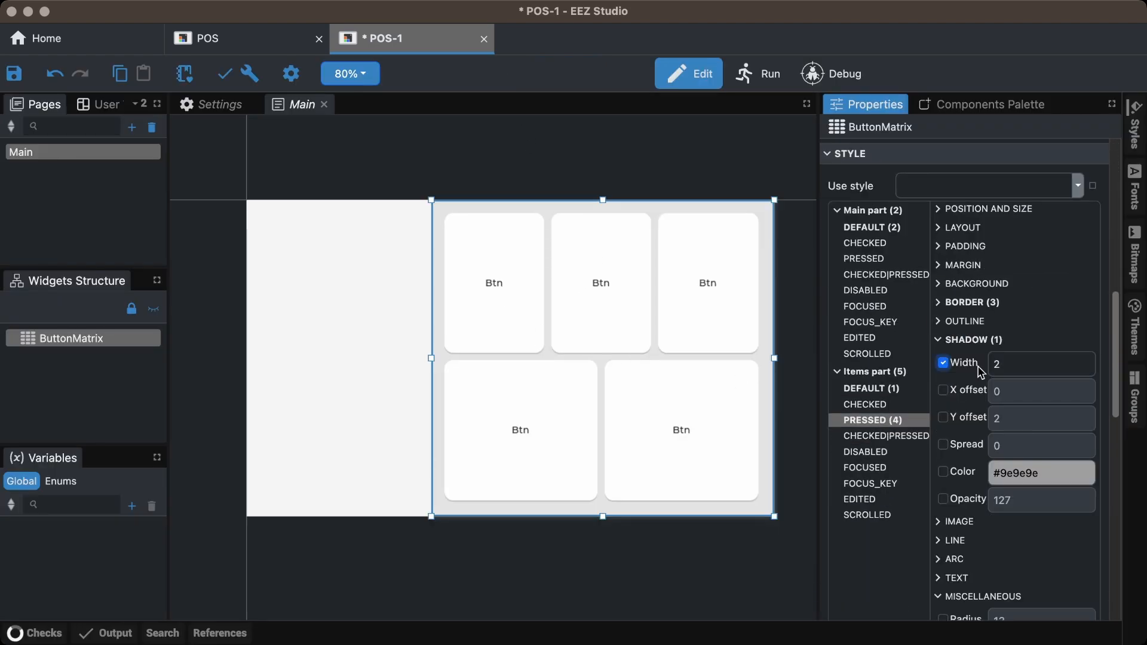
{"action": "left_click", "coordinate": [942, 417]}
{"action": "type", "text": "0"}
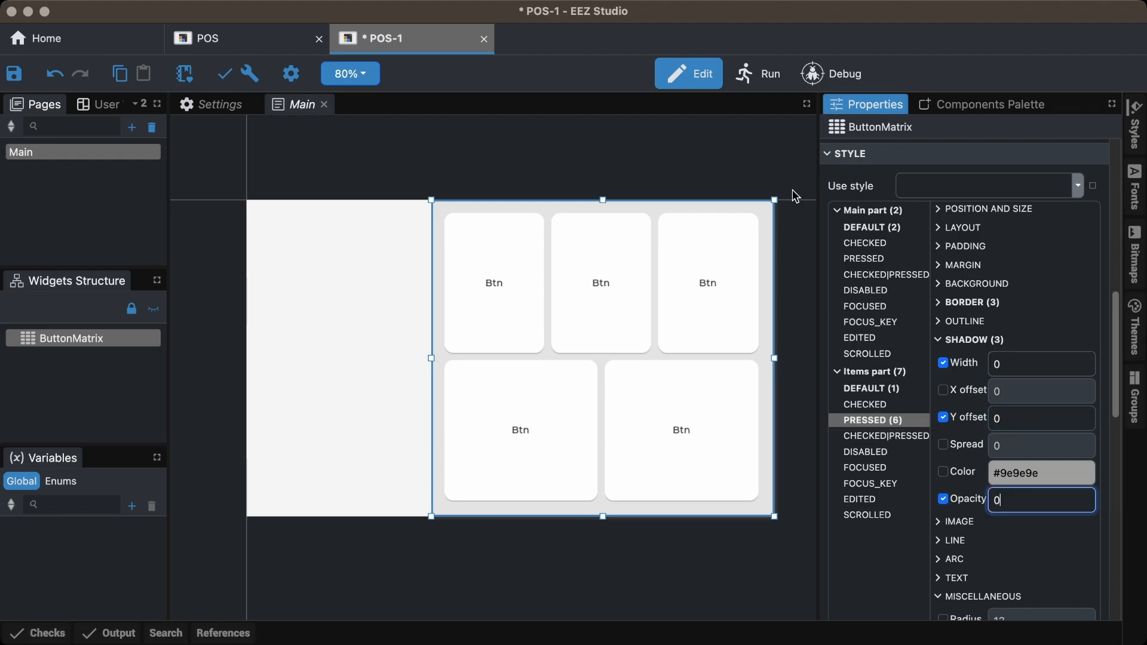
{"action": "left_click", "coordinate": [759, 73]}
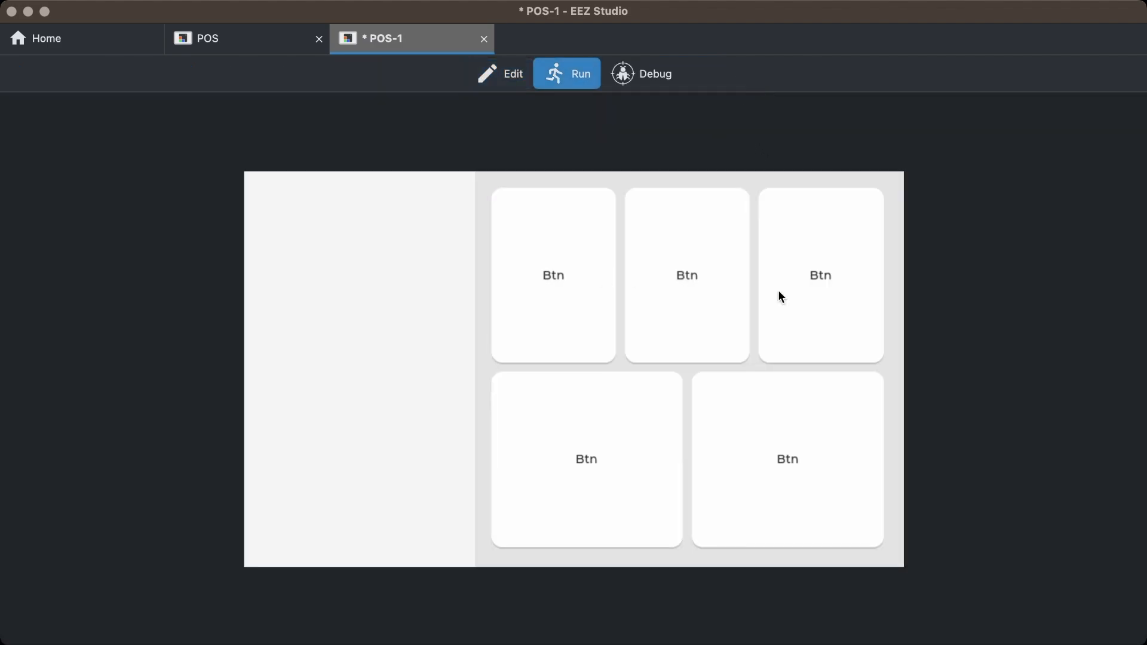
{"action": "left_click", "coordinate": [513, 73]}
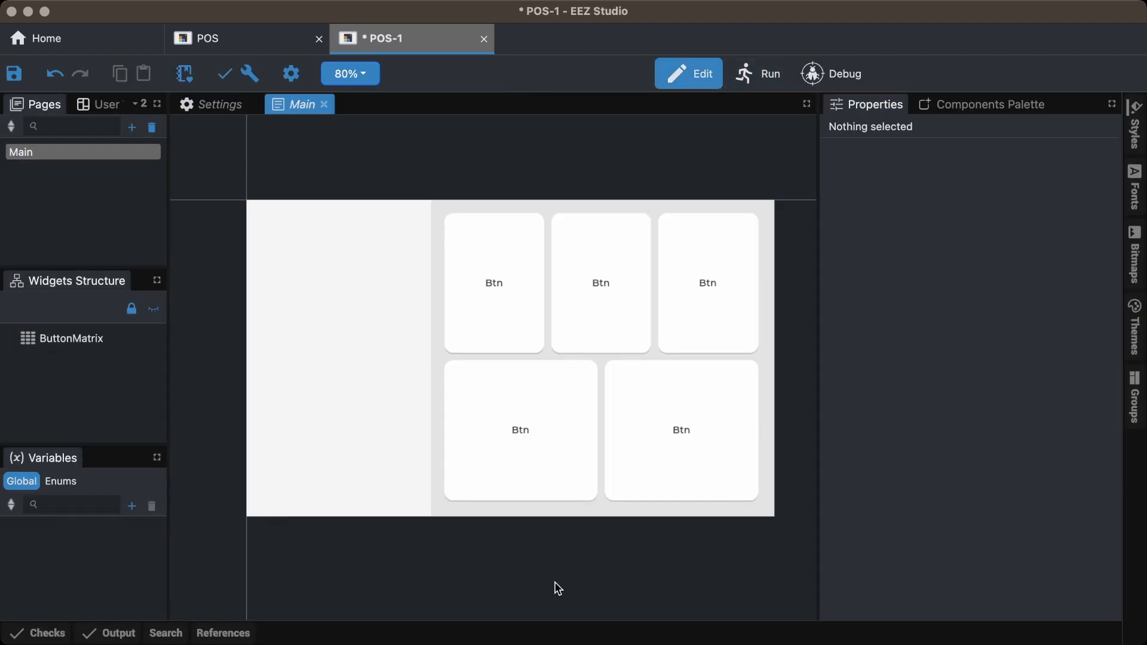
{"action": "mouse_move", "coordinate": [1135, 186]}
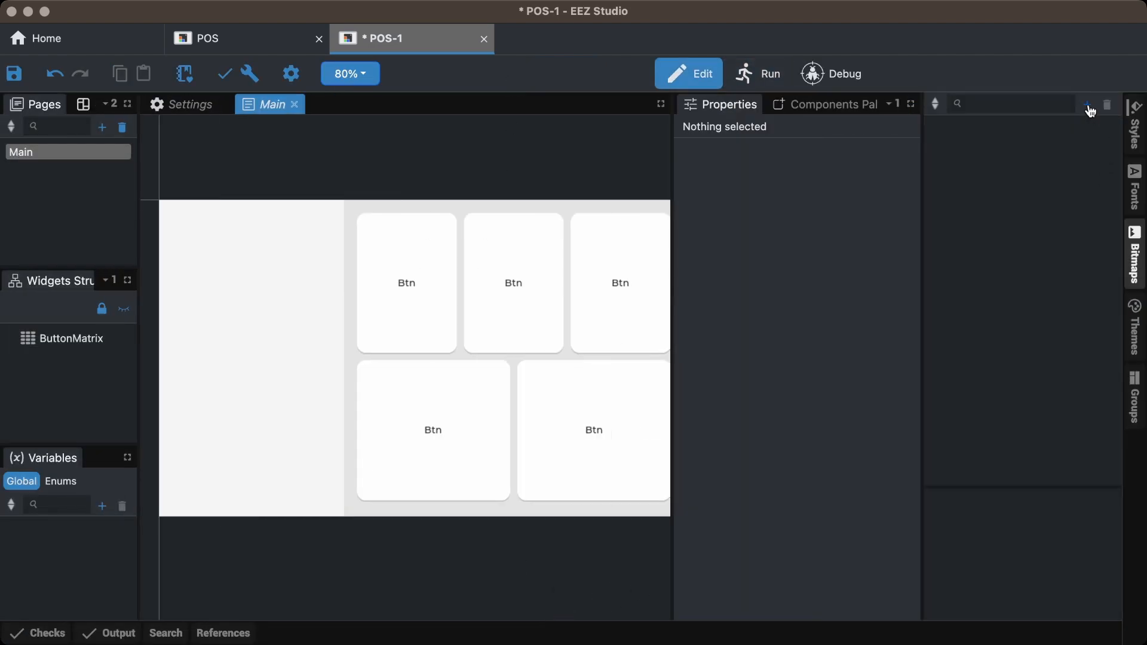
Import five burger and beverage images into the Bitmaps panel.
{"action": "left_click", "coordinate": [1089, 104]}
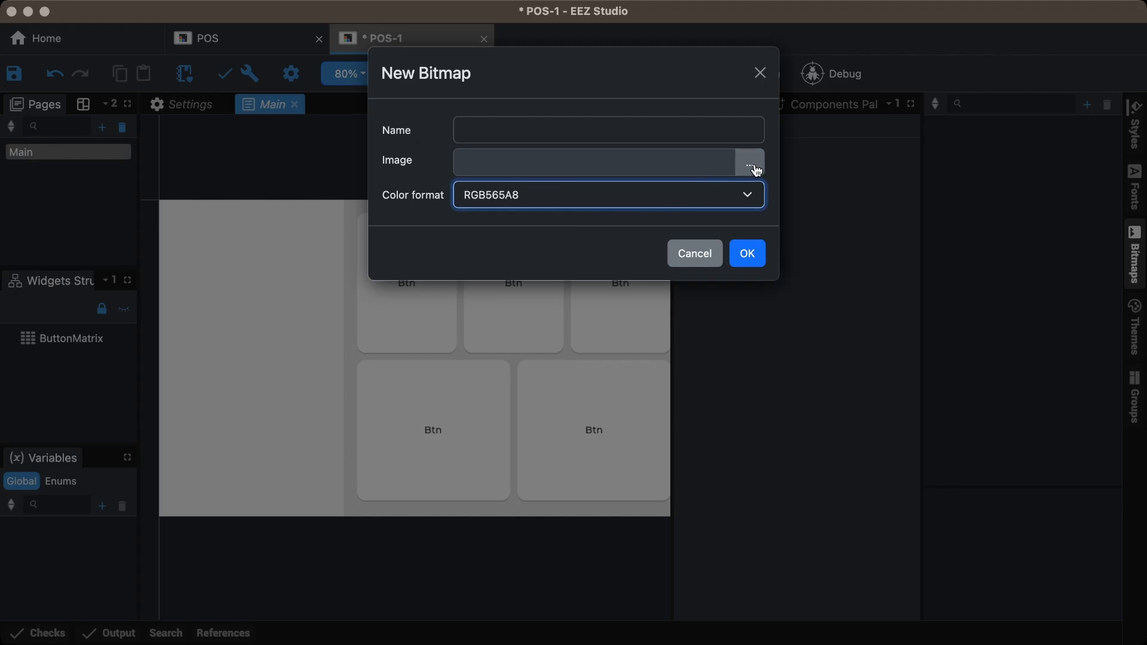
{"action": "left_click", "coordinate": [749, 163]}
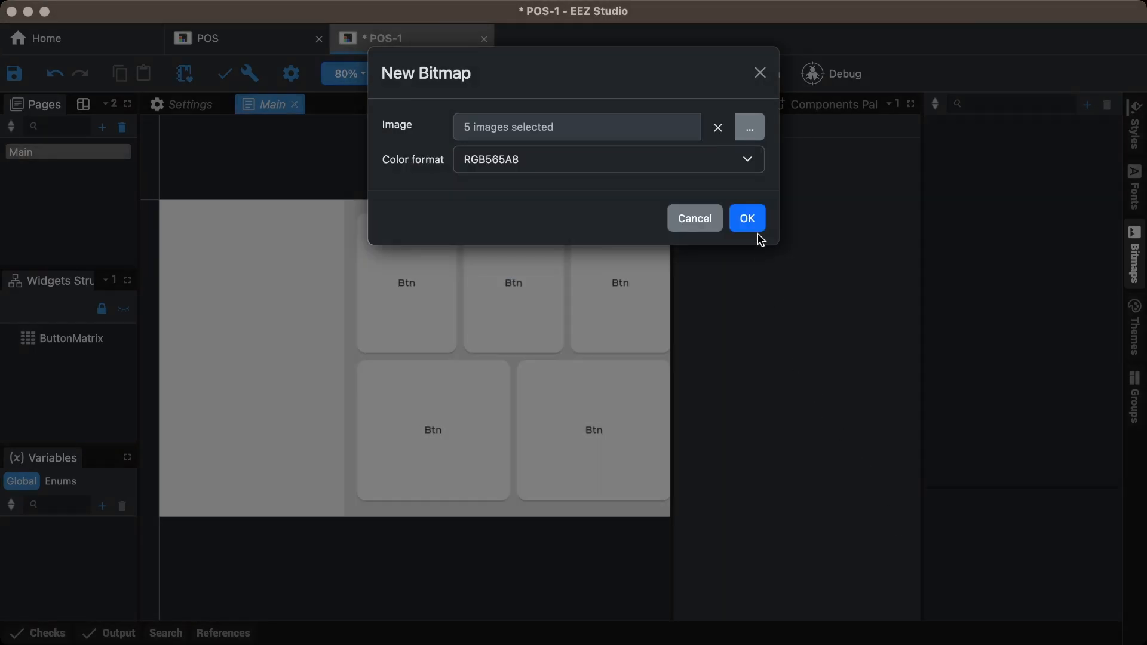
{"action": "left_click", "coordinate": [747, 218]}
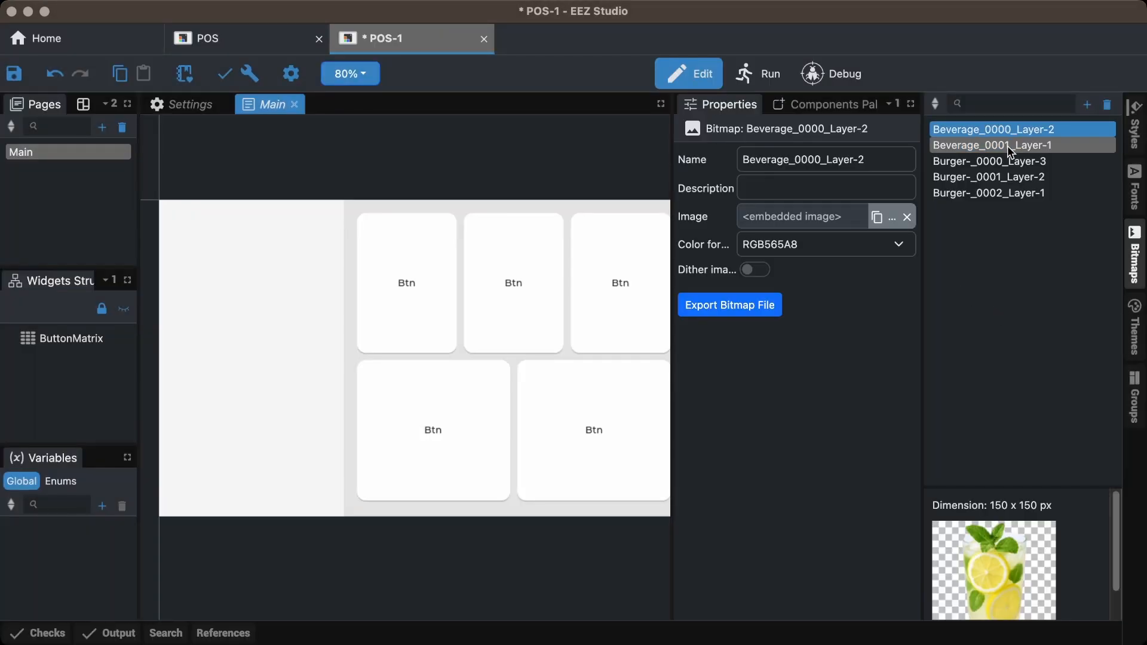
Place the Burger-_0002_Layer-1 image on the first card and set its scale.
{"action": "left_click", "coordinate": [1021, 145]}
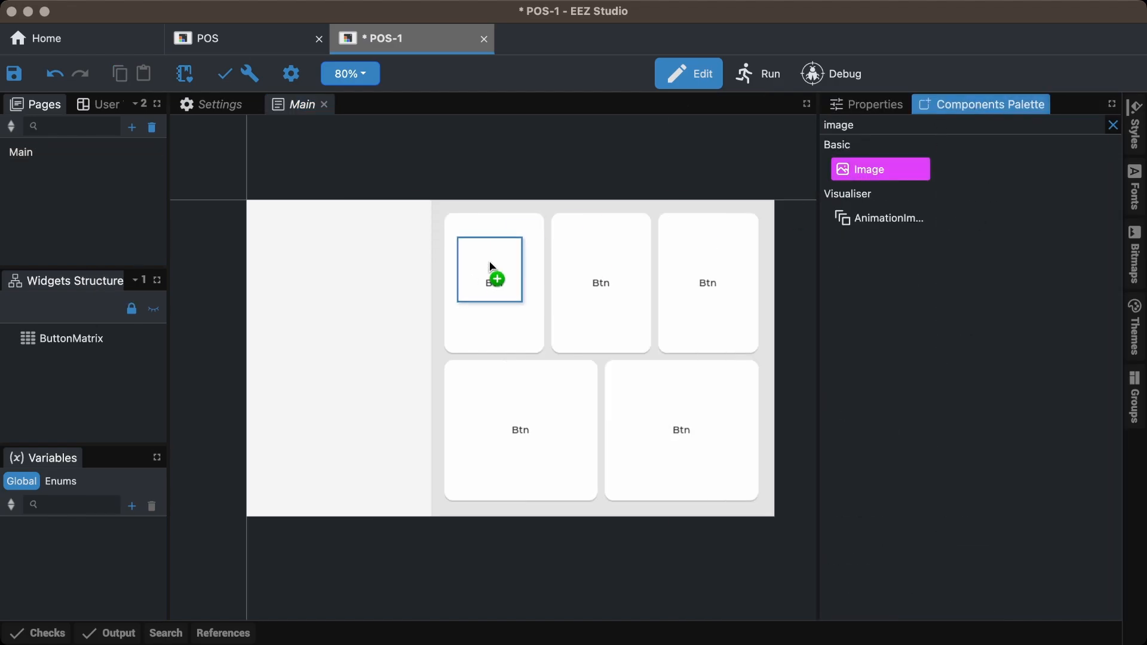
{"action": "left_click", "coordinate": [489, 268]}
{"action": "type", "text": "18"}
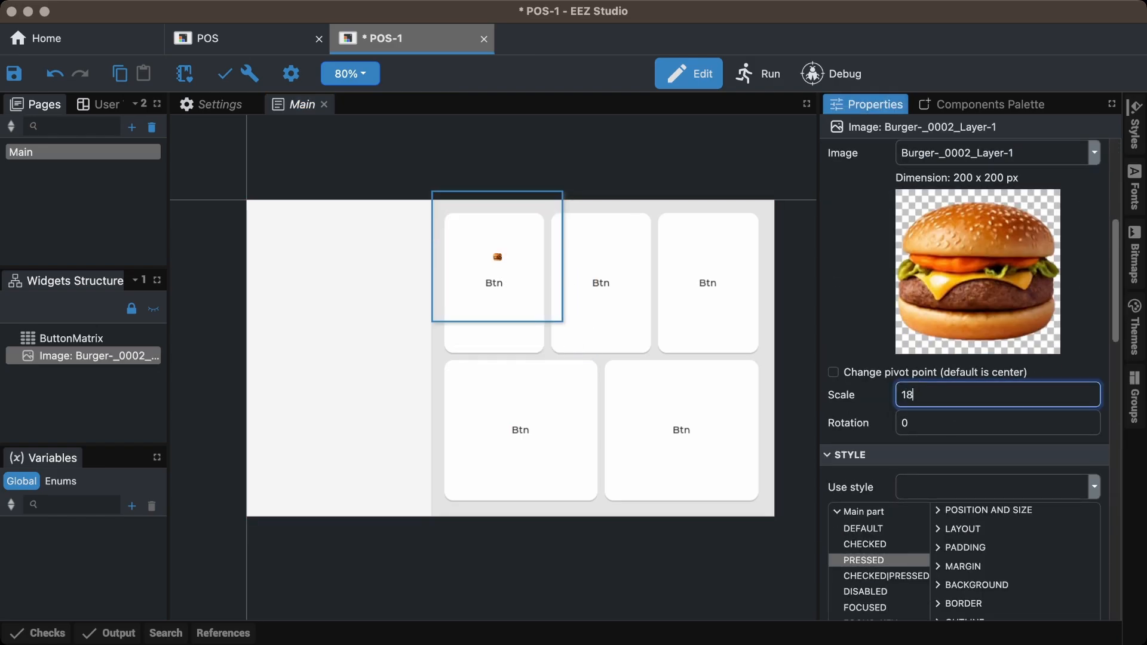
{"action": "type", "text": "2"}
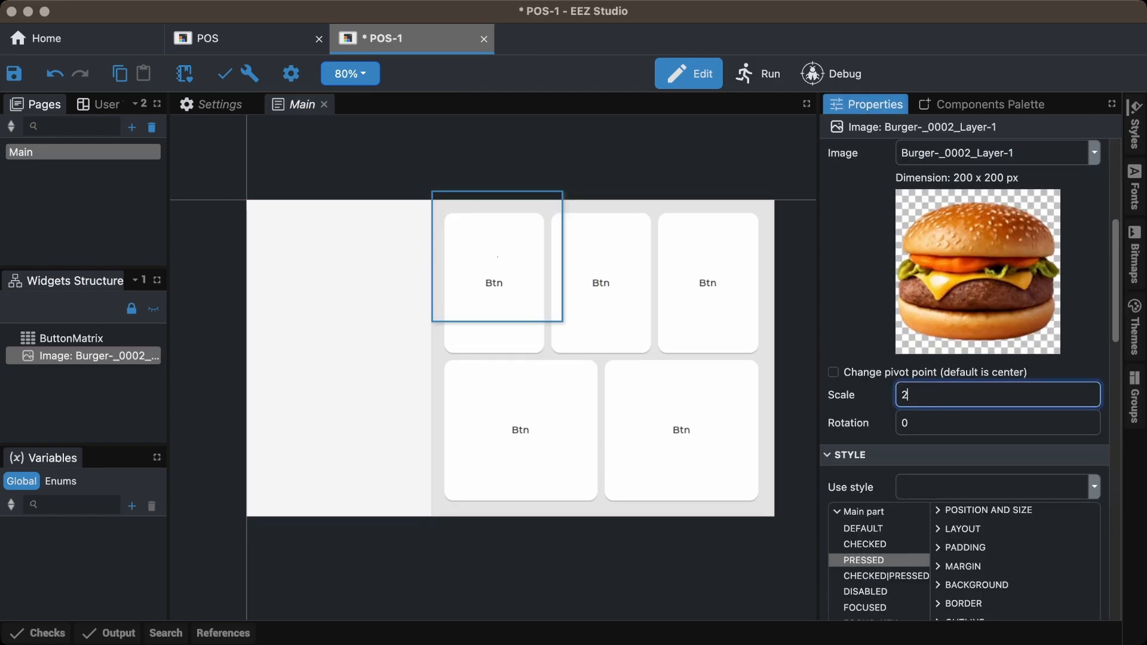
Fit the burger image, add a larger-font 6.50 price, and place Classic Beef below.
{"action": "left_click", "coordinate": [801, 324]}
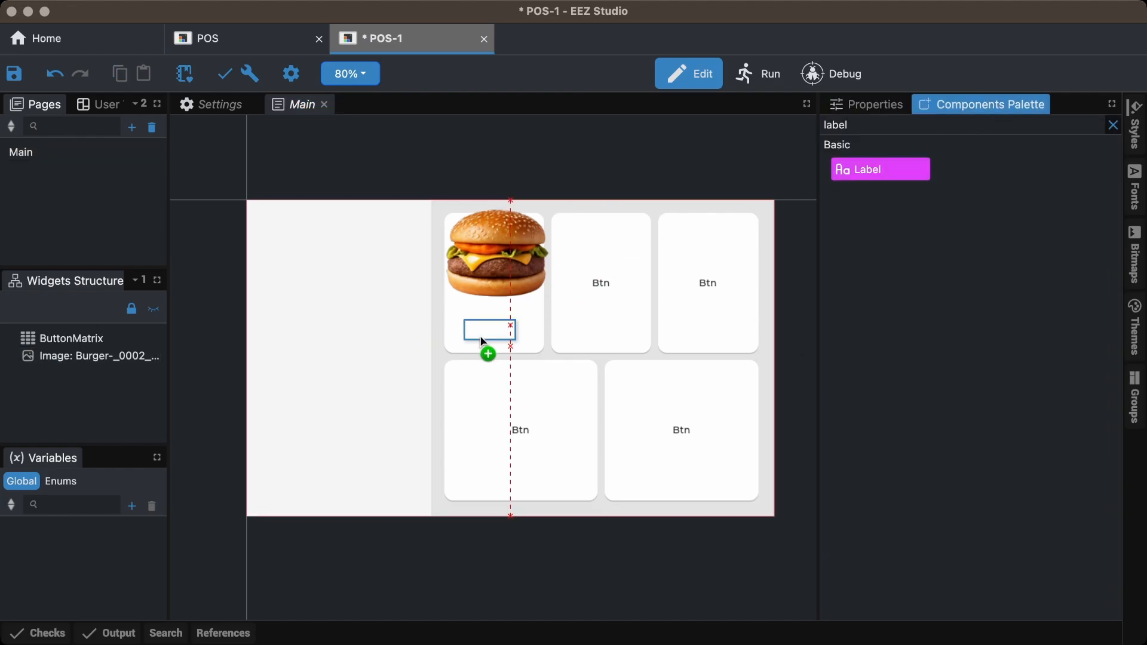
{"action": "left_click", "coordinate": [488, 329]}
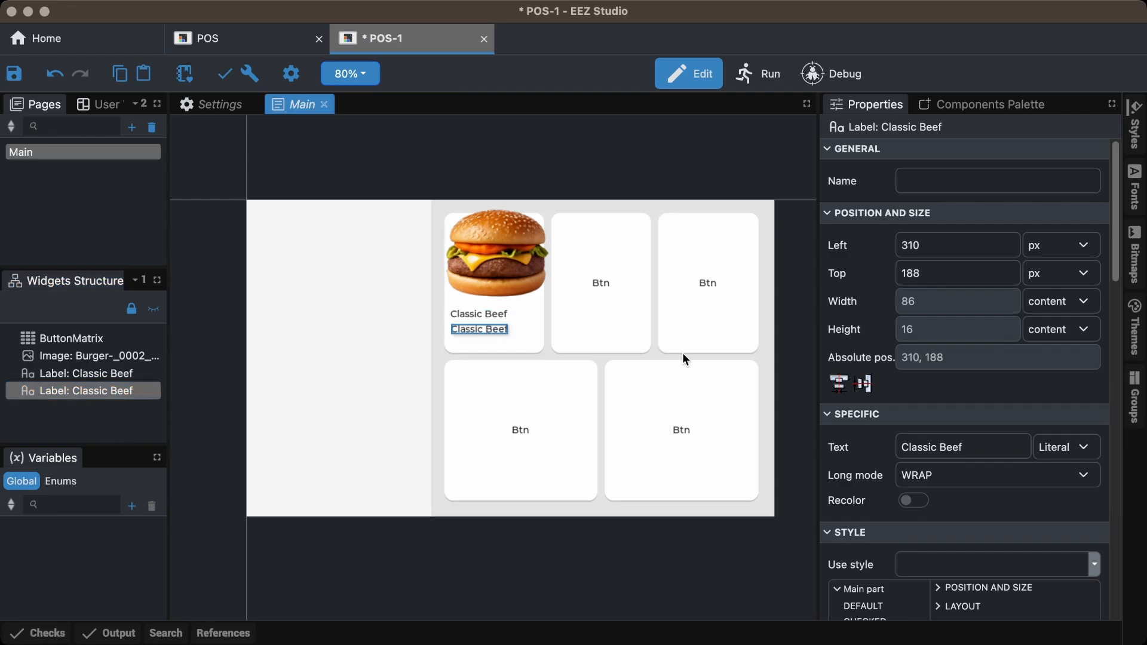
{"action": "type", "text": "6.50"}
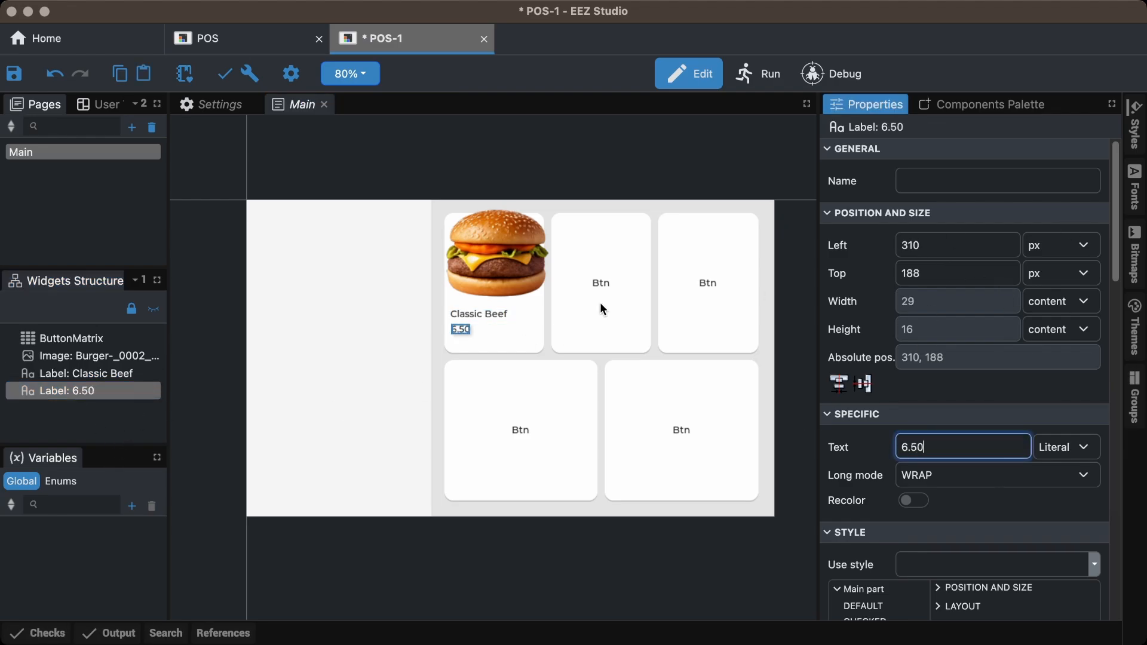
{"action": "left_click", "coordinate": [85, 373]}
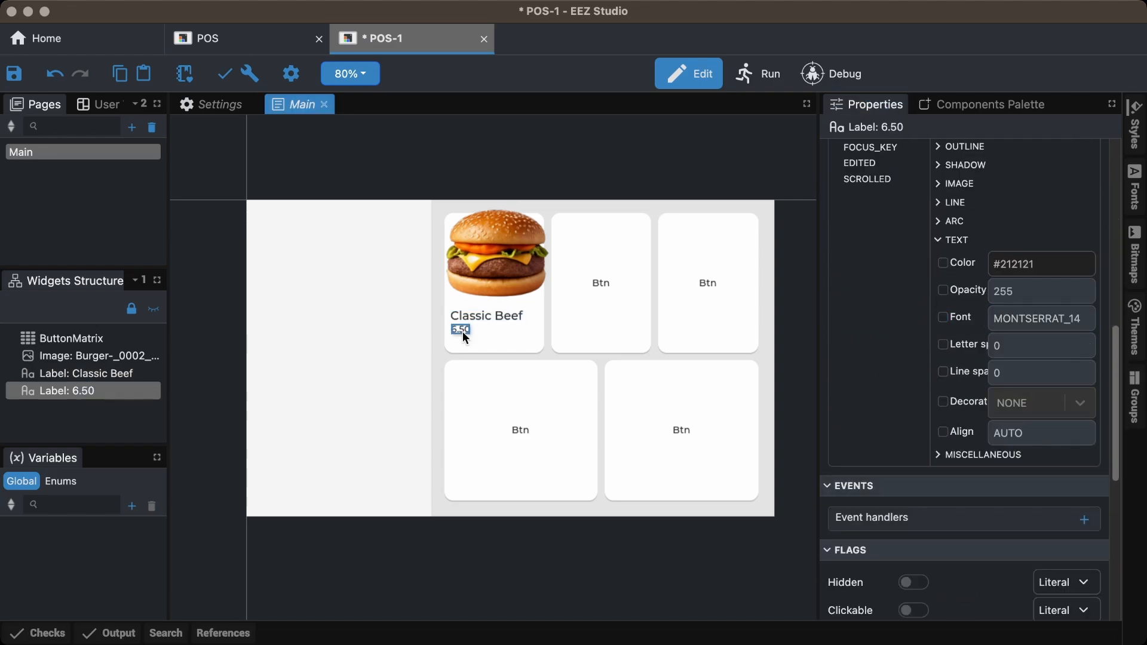
{"action": "left_click", "coordinate": [943, 317]}
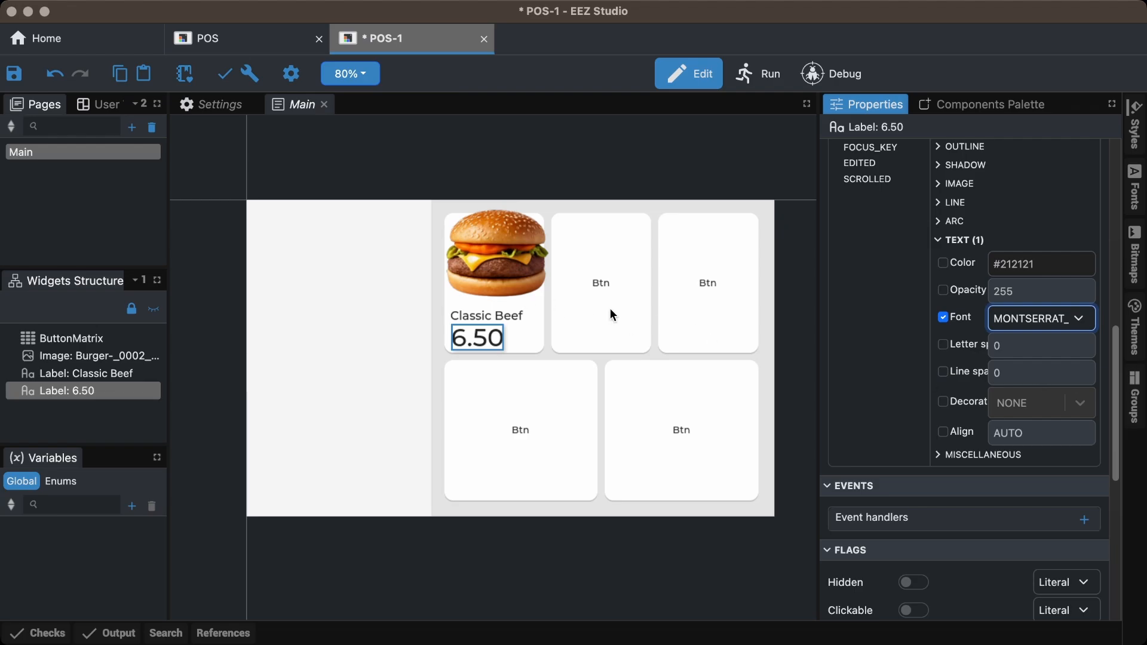
{"action": "left_click", "coordinate": [86, 373]}
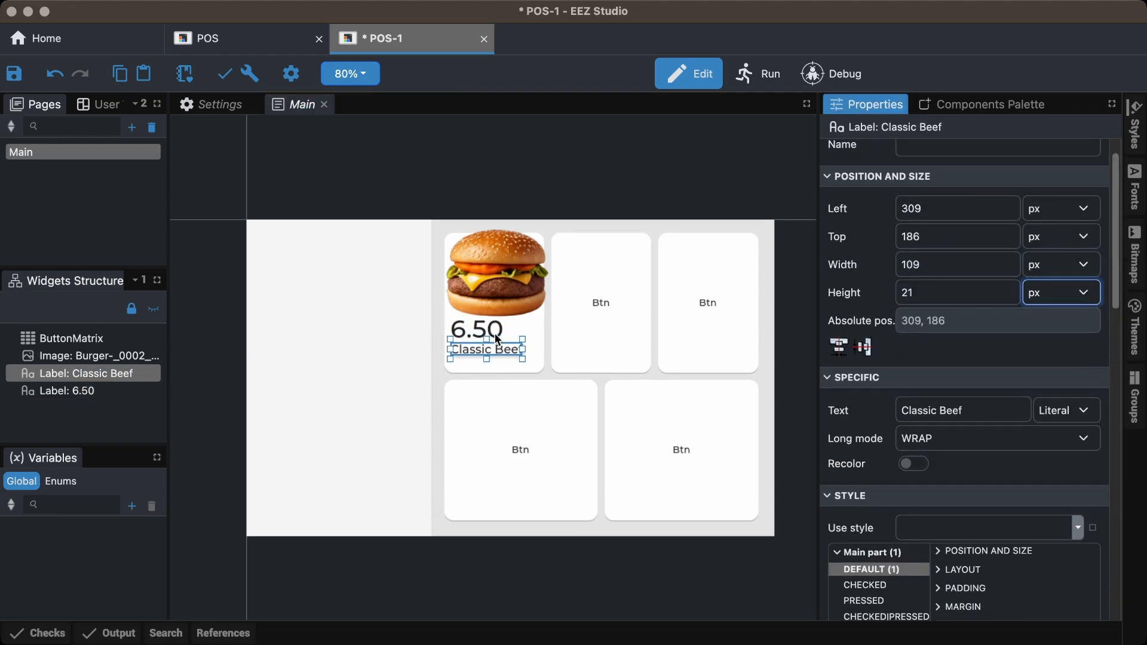
Turn on a custom #20c013 text colour for the 6.50 price label.
{"action": "scroll", "scroll_direction": "up", "scroll_amount": 3}
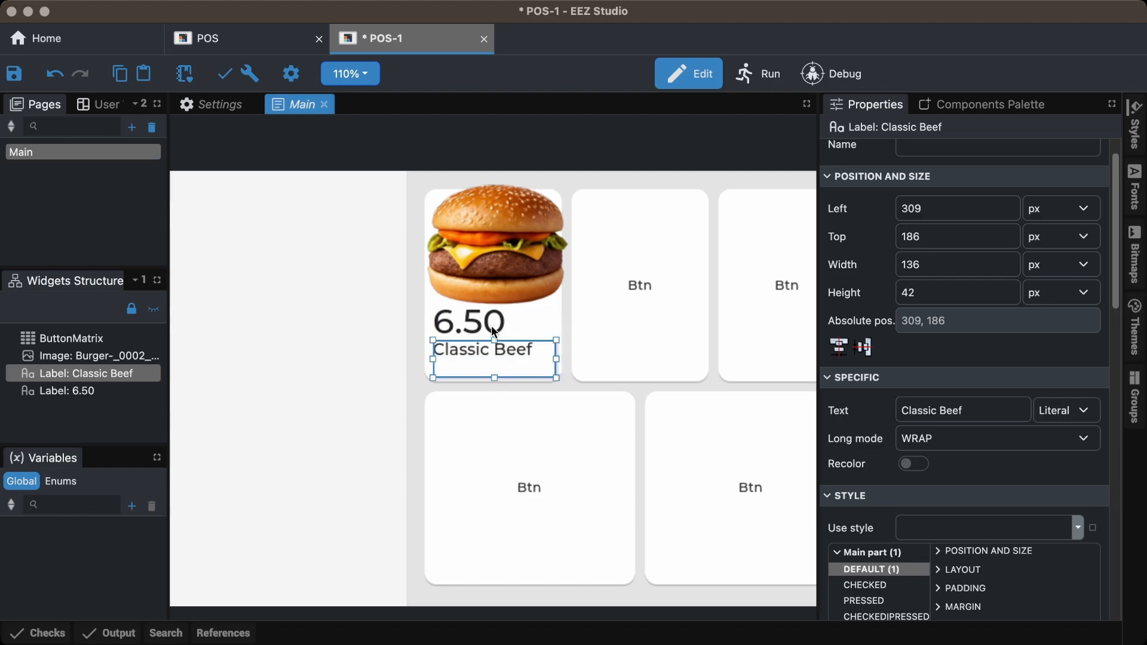
{"action": "left_click", "coordinate": [74, 391]}
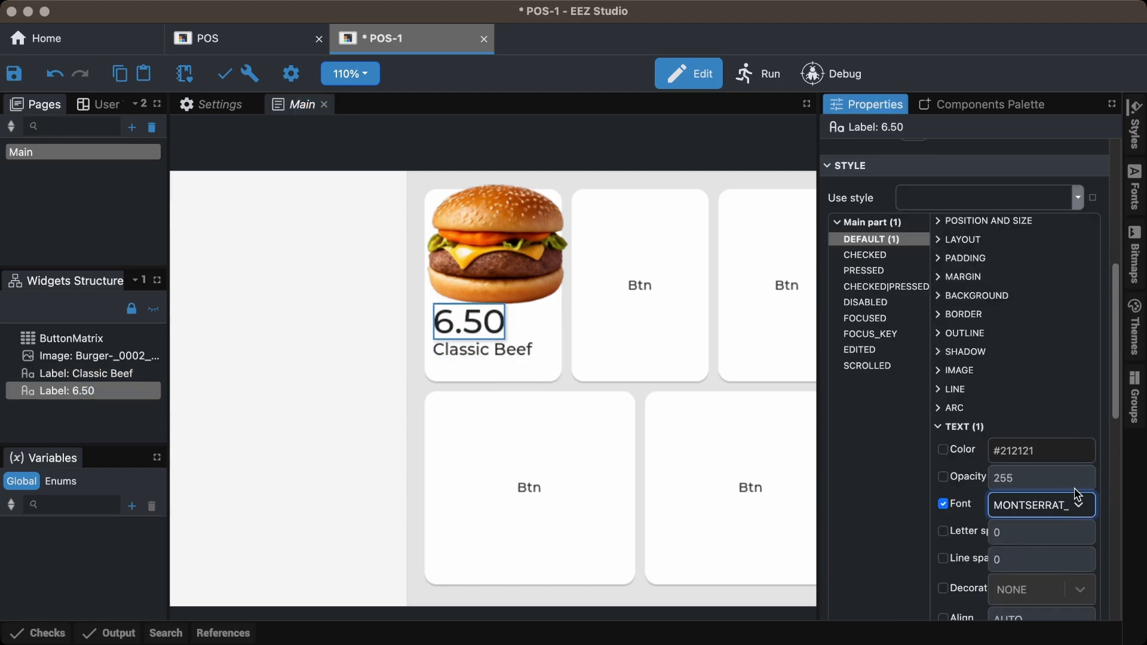
{"action": "left_click", "coordinate": [943, 449]}
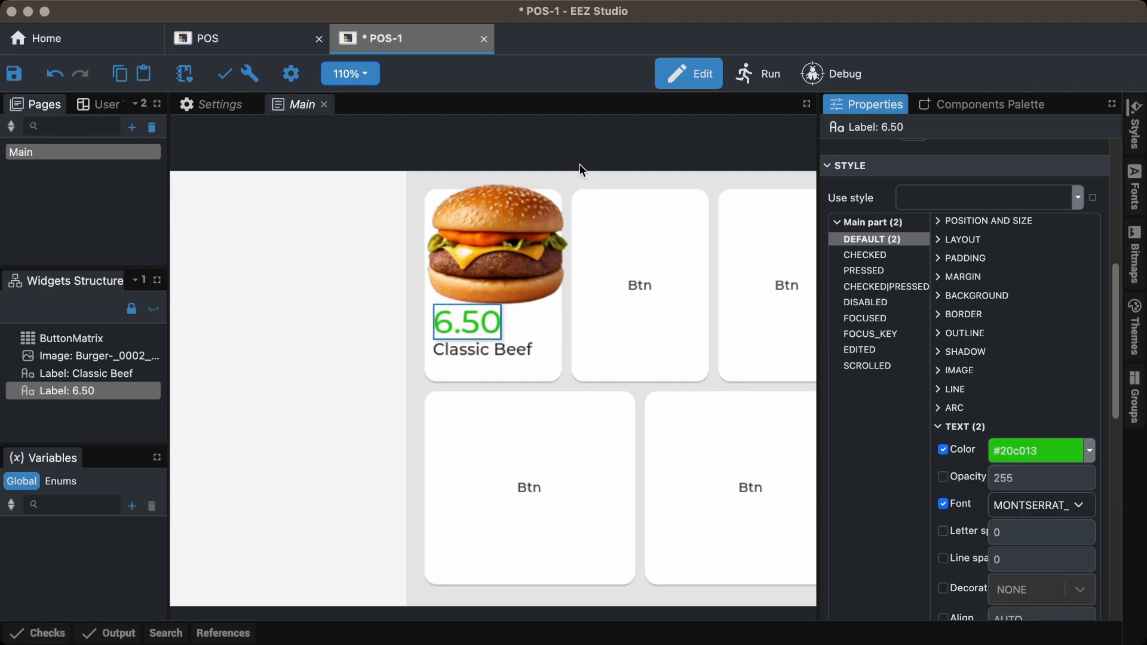
{"action": "left_click", "coordinate": [580, 169]}
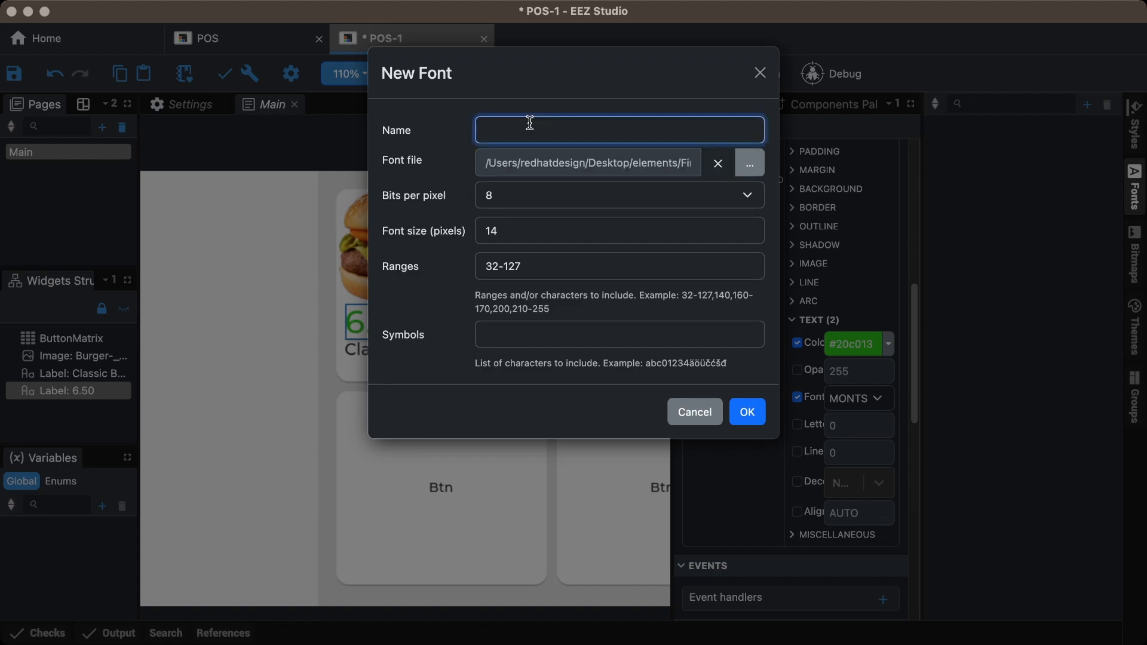
Create FS-SB-30 and FS-RE-20 fonts and assign them to the price and item name.
{"action": "type", "text": "FS-SB-30"}
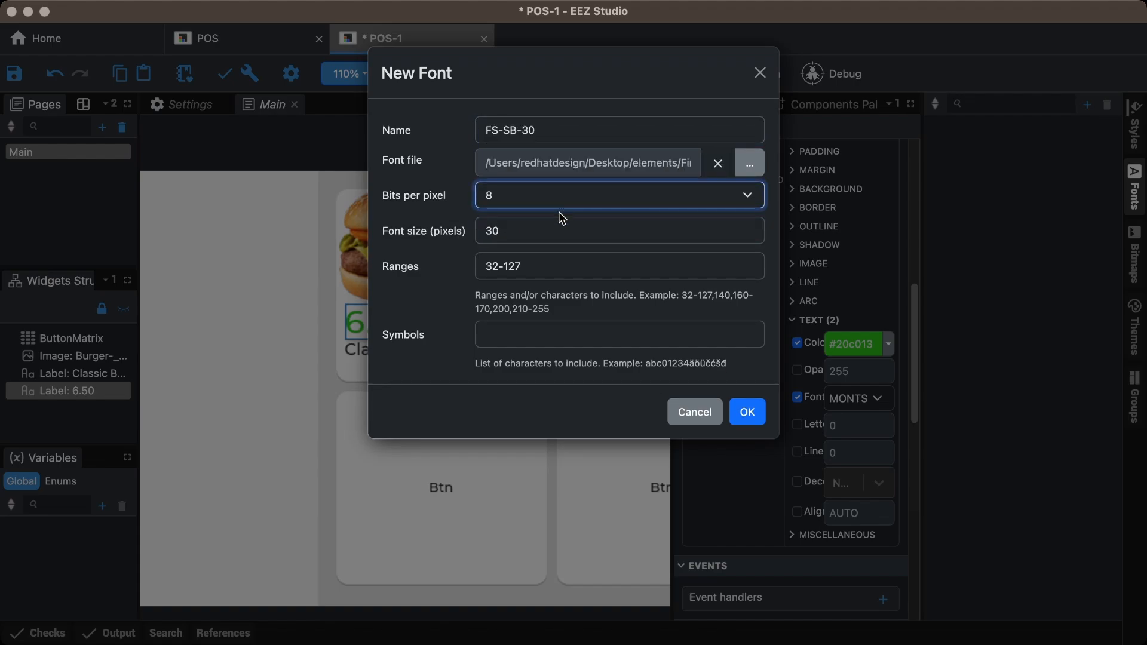
{"action": "left_click", "coordinate": [746, 411]}
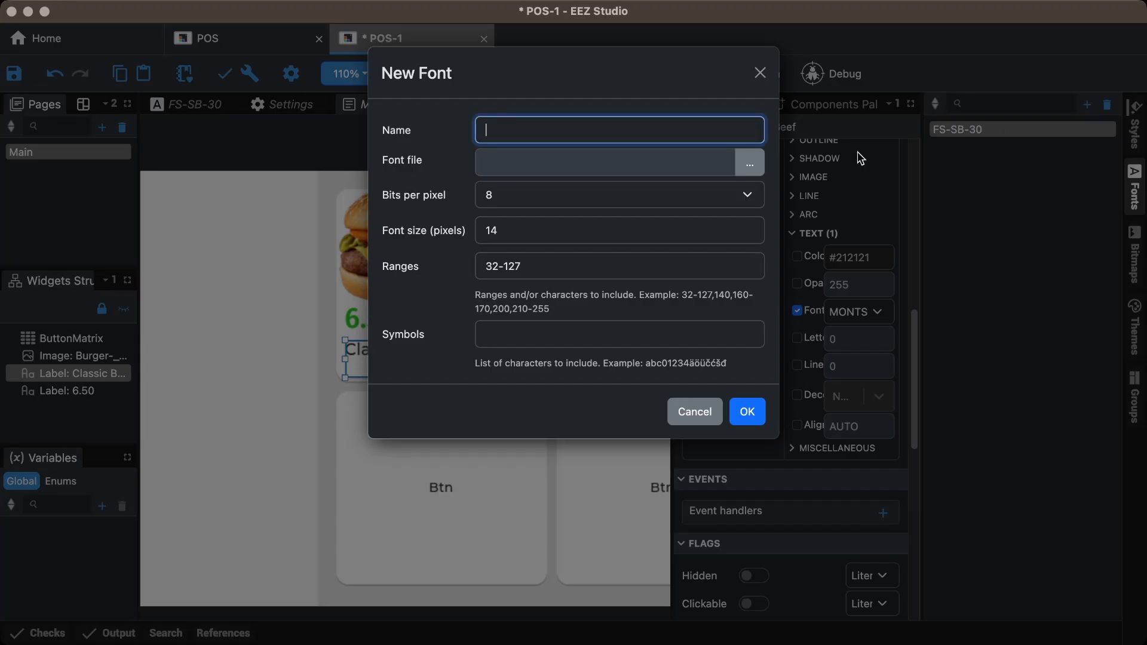
{"action": "type", "text": "FS-RE-"}
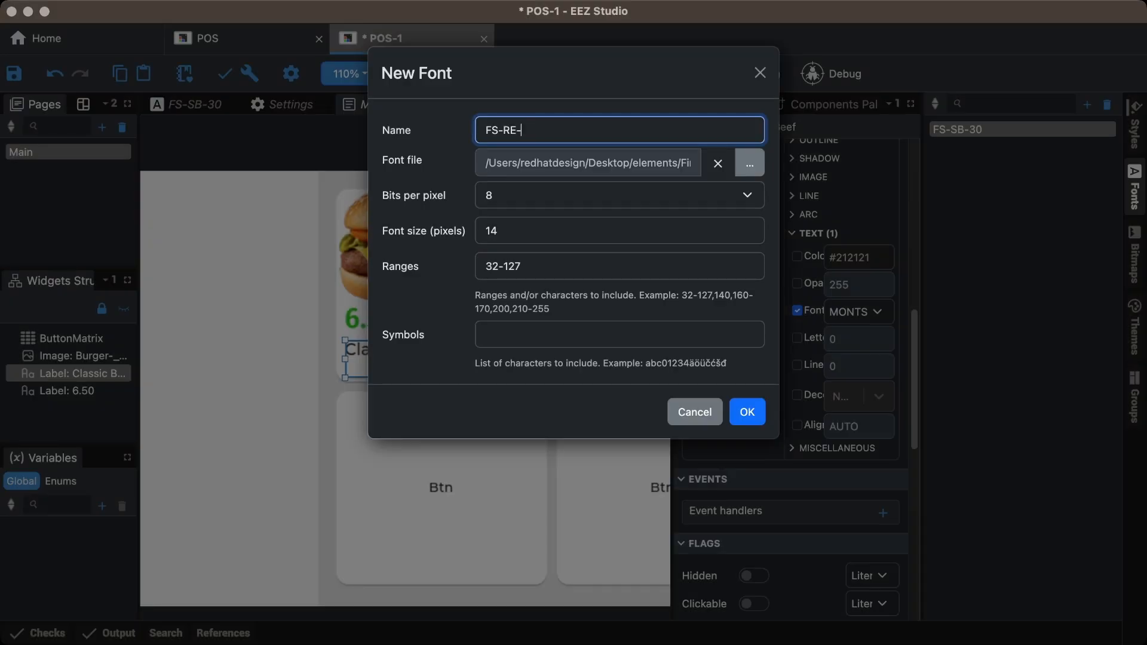
{"action": "left_click", "coordinate": [694, 412]}
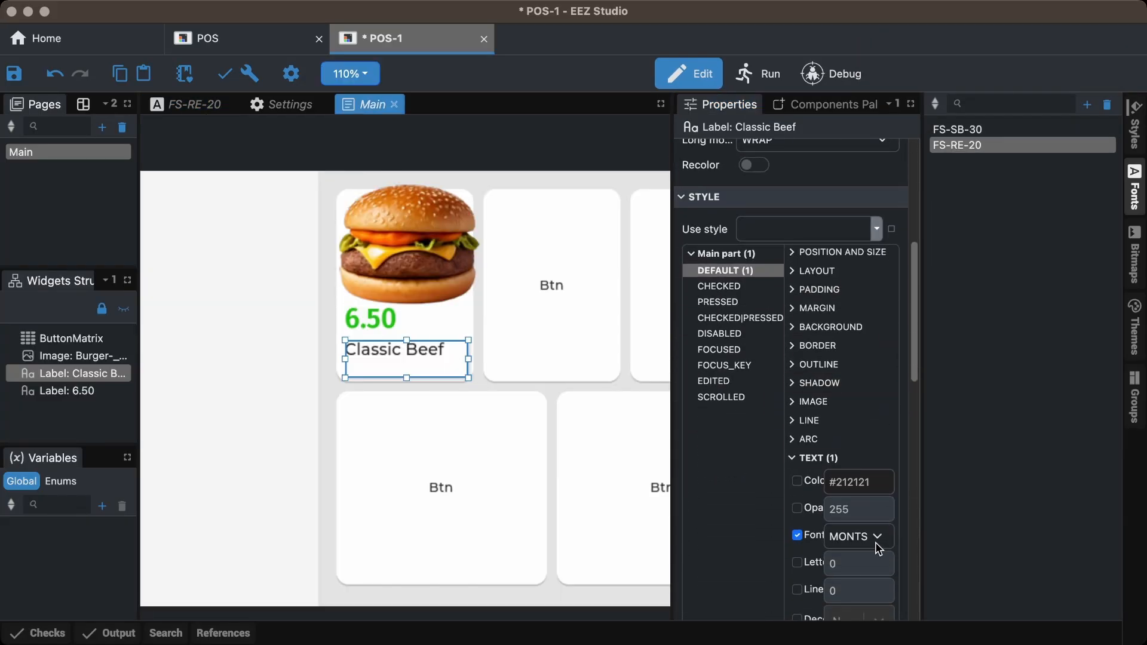
{"action": "left_click", "coordinate": [70, 340]}
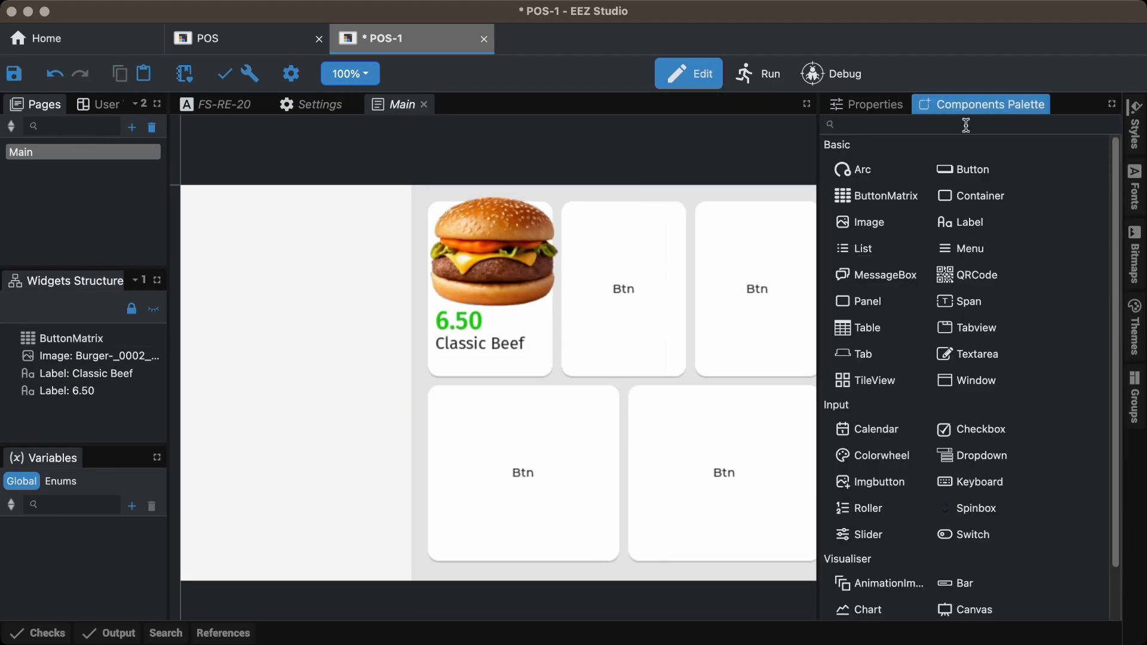
Move the Classic Beef label under 6.50 and enable the card container's Clickable flag.
{"action": "type", "text": "con"}
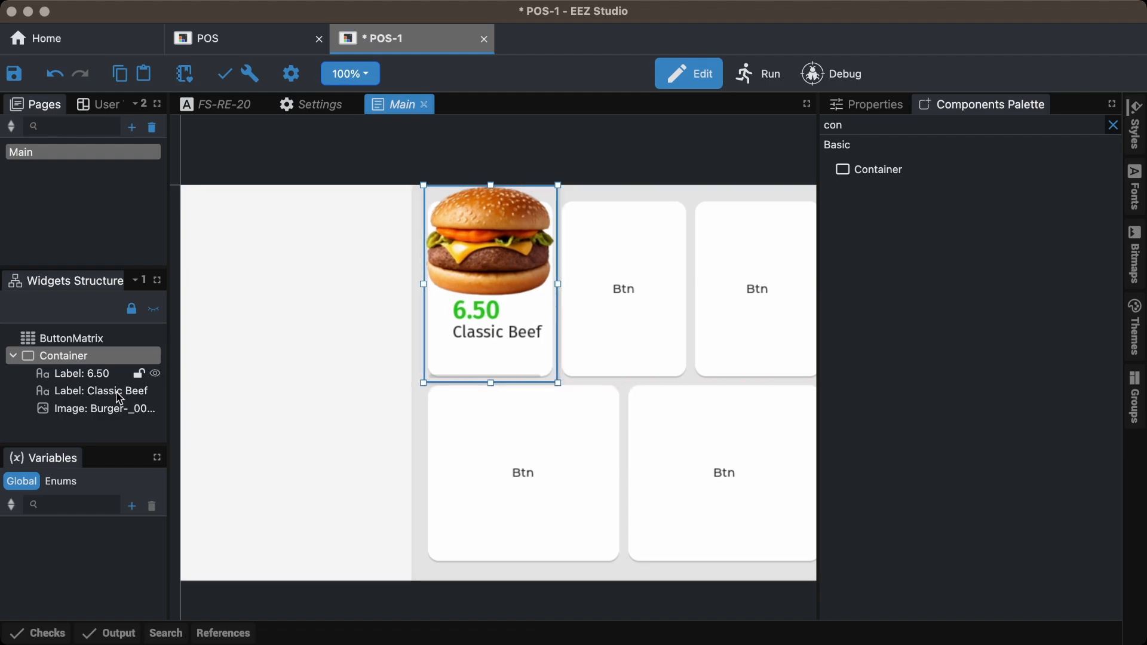
{"action": "left_click", "coordinate": [95, 408]}
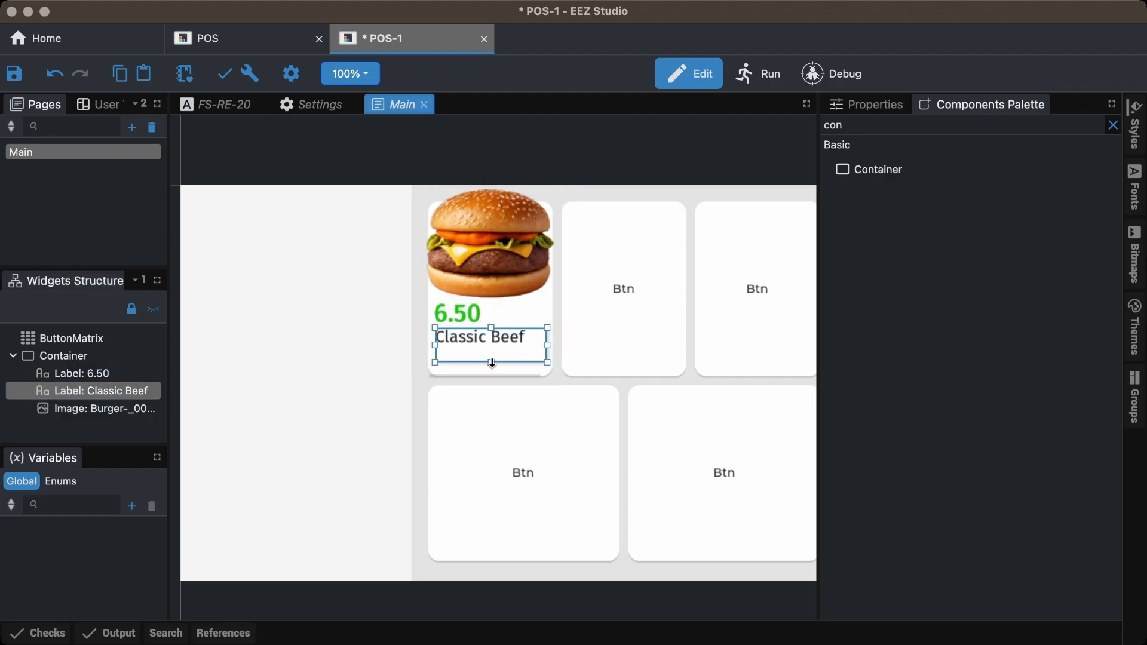
{"action": "left_click", "coordinate": [64, 356]}
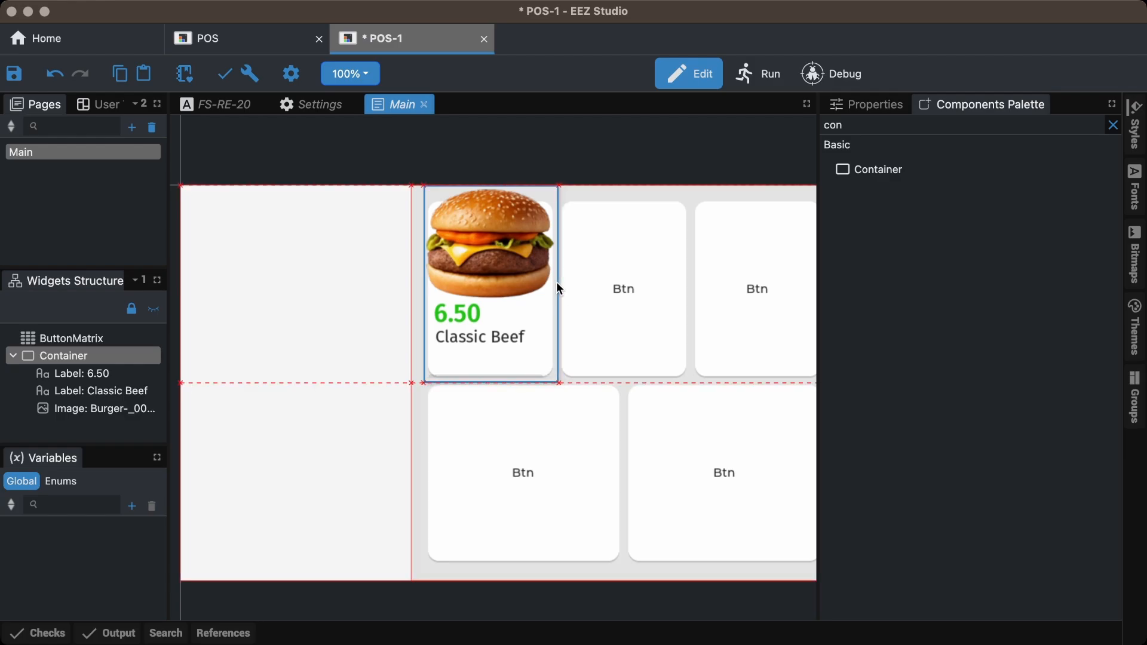
{"action": "left_click", "coordinate": [866, 104]}
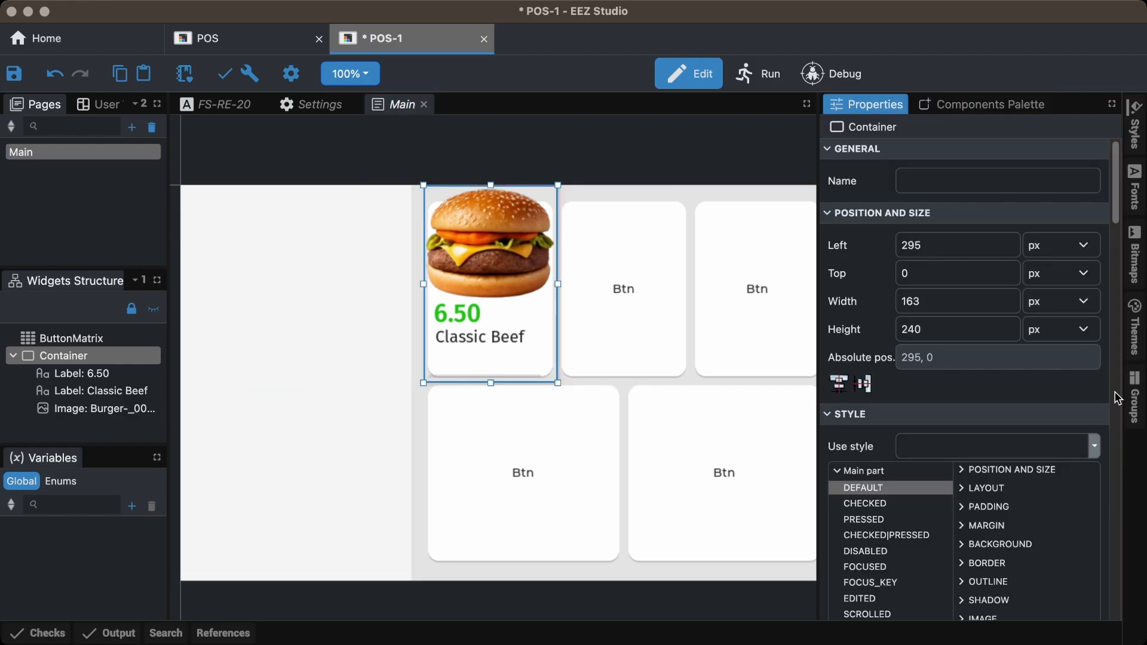
{"action": "scroll", "scroll_direction": "down", "scroll_amount": 3}
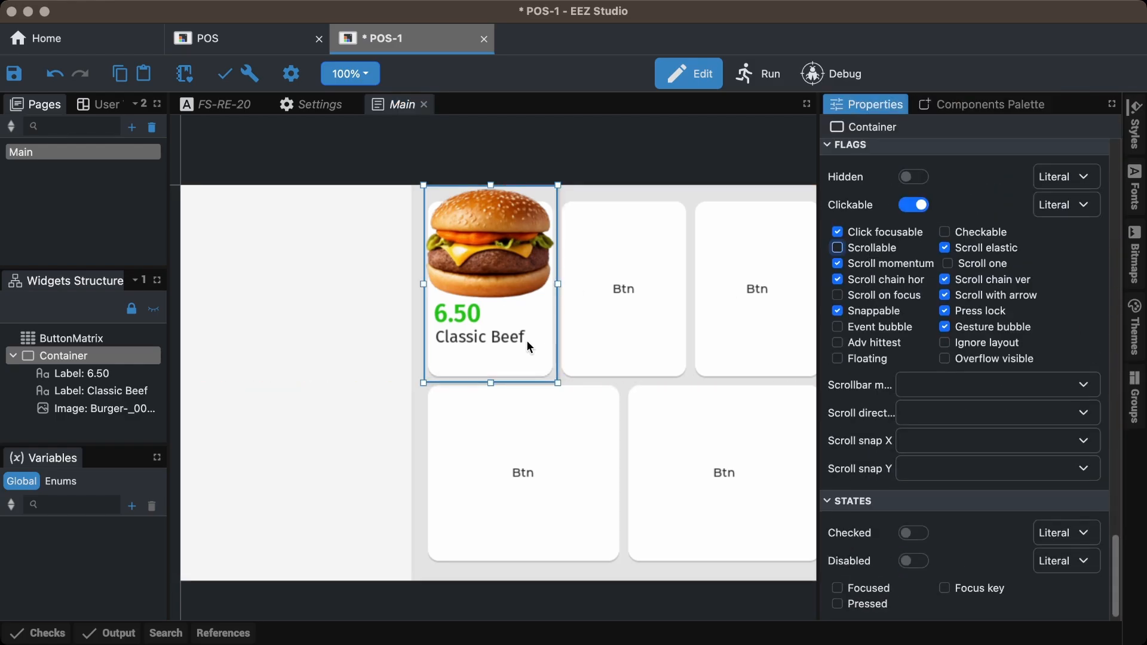
{"action": "left_click", "coordinate": [13, 355]}
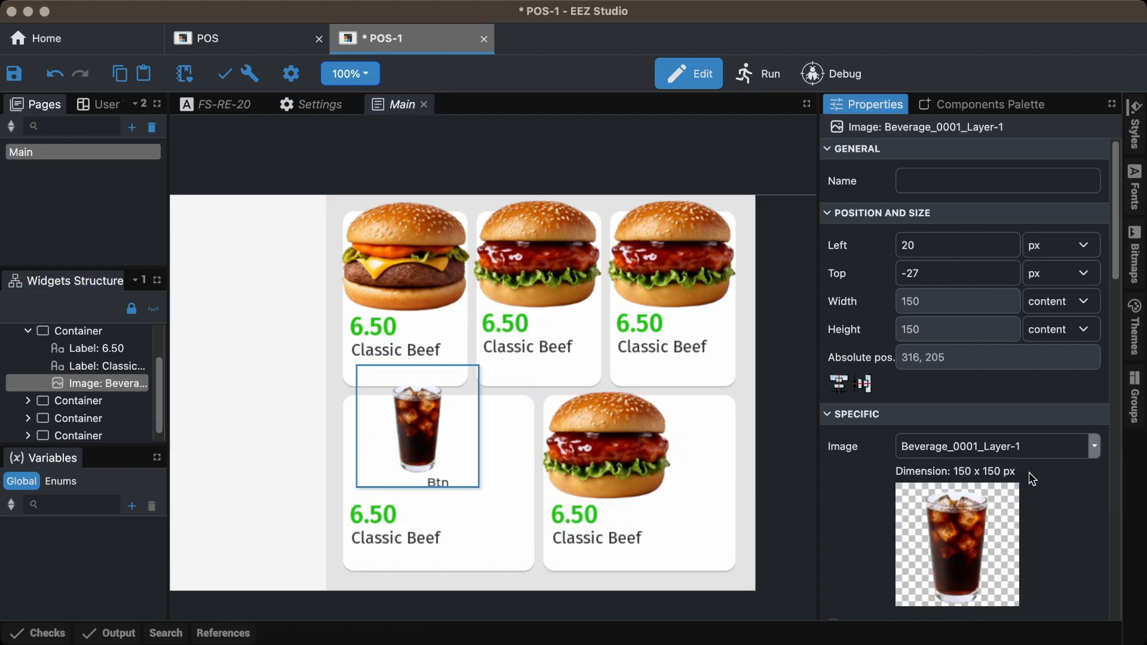
Give the lower-right card the lemon mint drink image, make it clickable, and test in Run mode.
{"action": "left_click", "coordinate": [615, 454]}
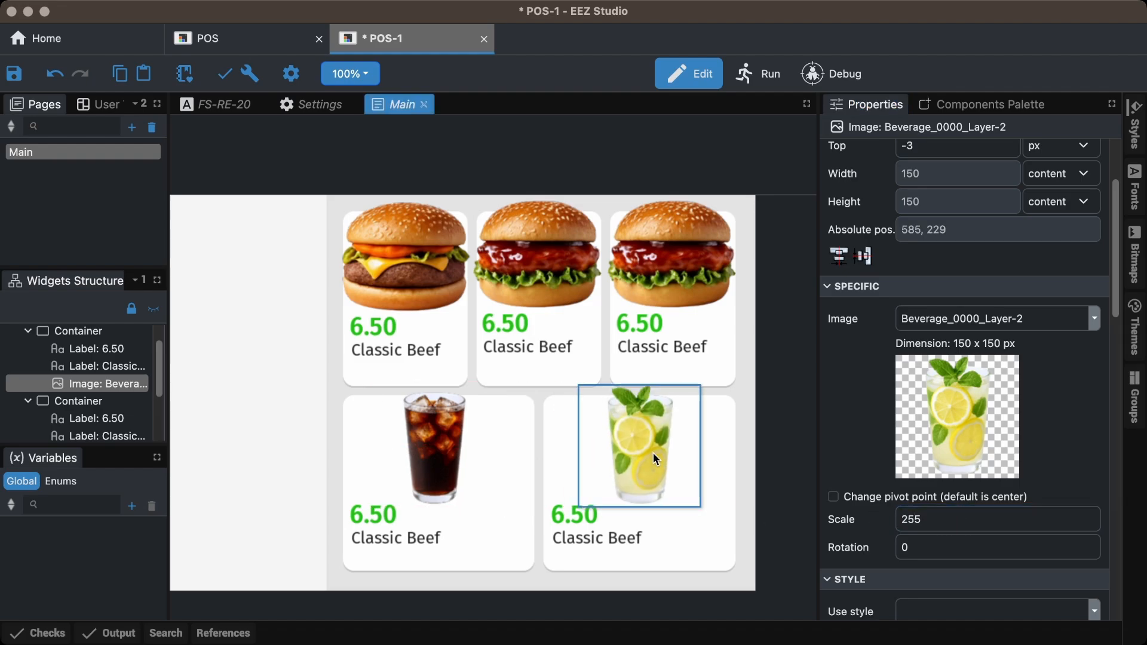
{"action": "left_click", "coordinate": [759, 73]}
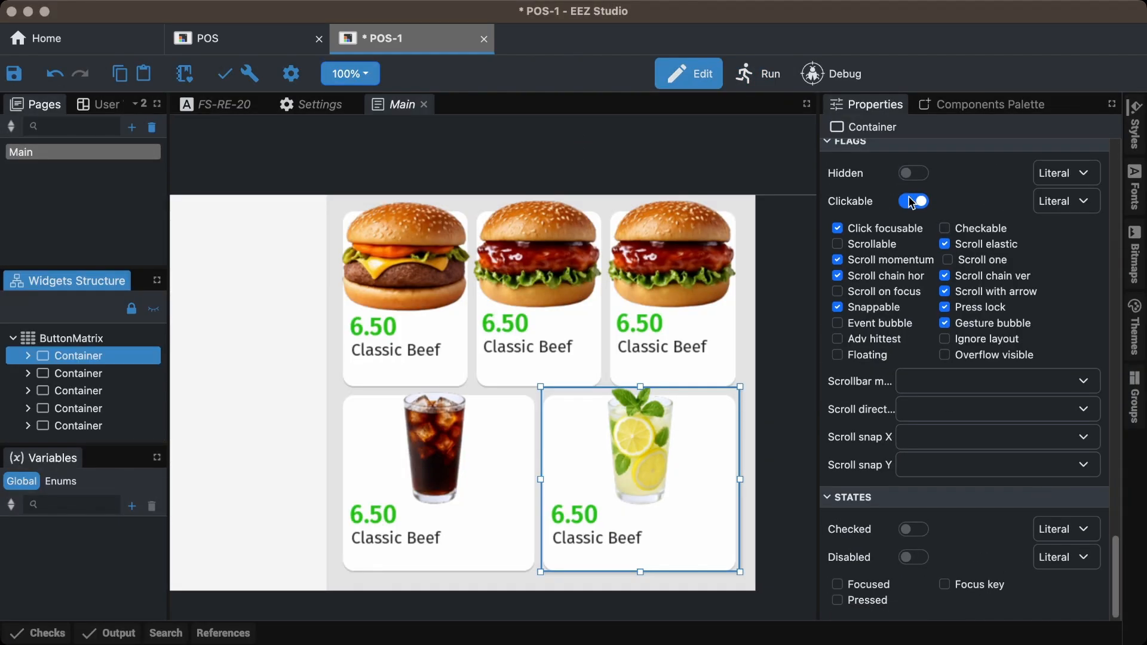
{"action": "left_click", "coordinate": [756, 73]}
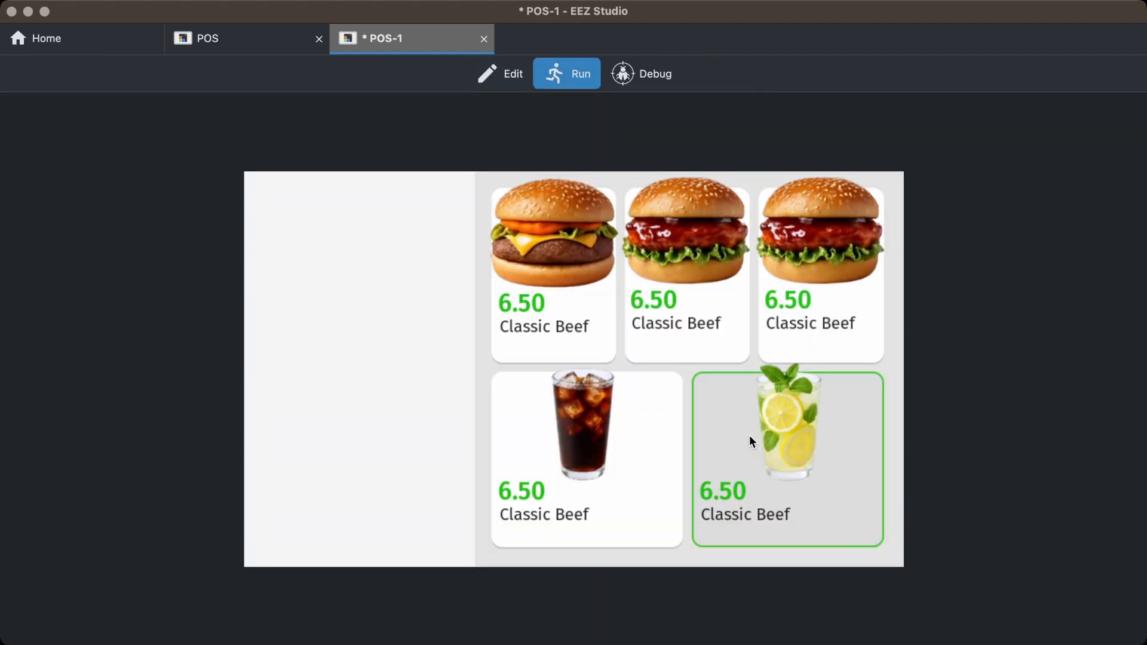
{"action": "left_click", "coordinate": [513, 72]}
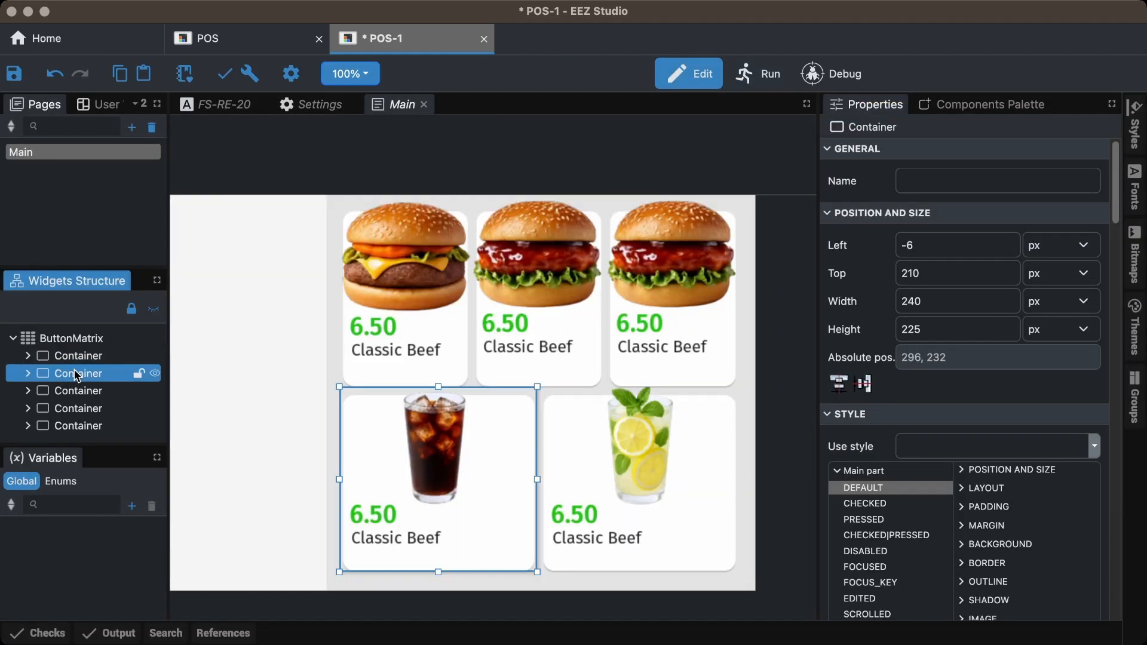
Select the first burger card, preview presses in Run mode again, then open the finished POS project.
{"action": "left_click", "coordinate": [78, 426]}
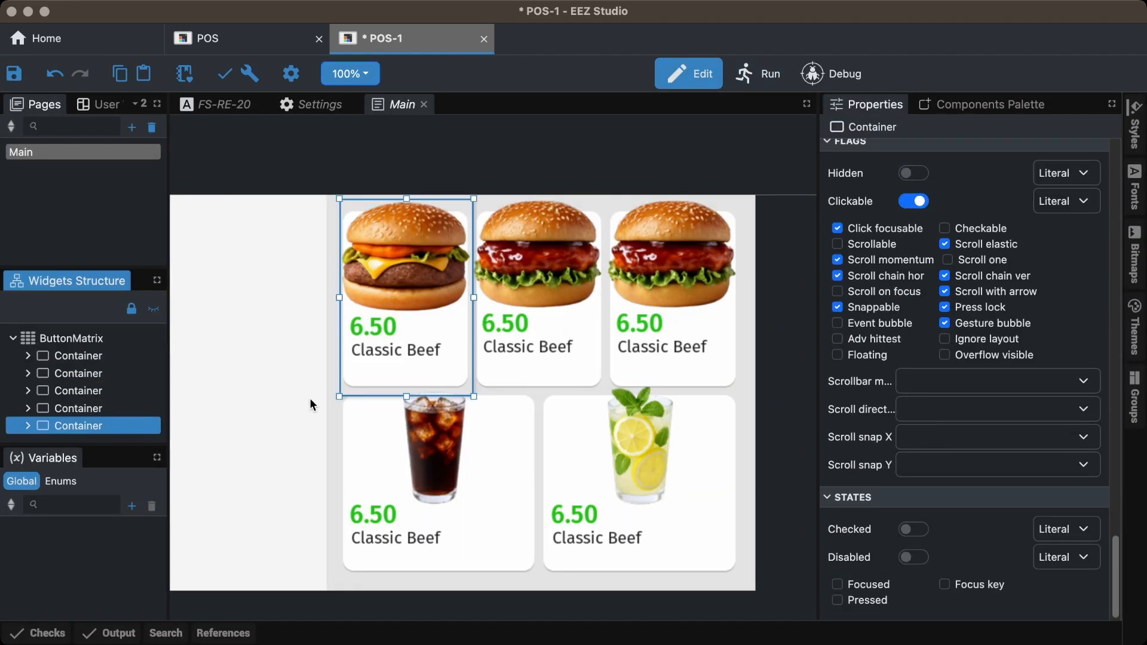
{"action": "left_click", "coordinate": [759, 73]}
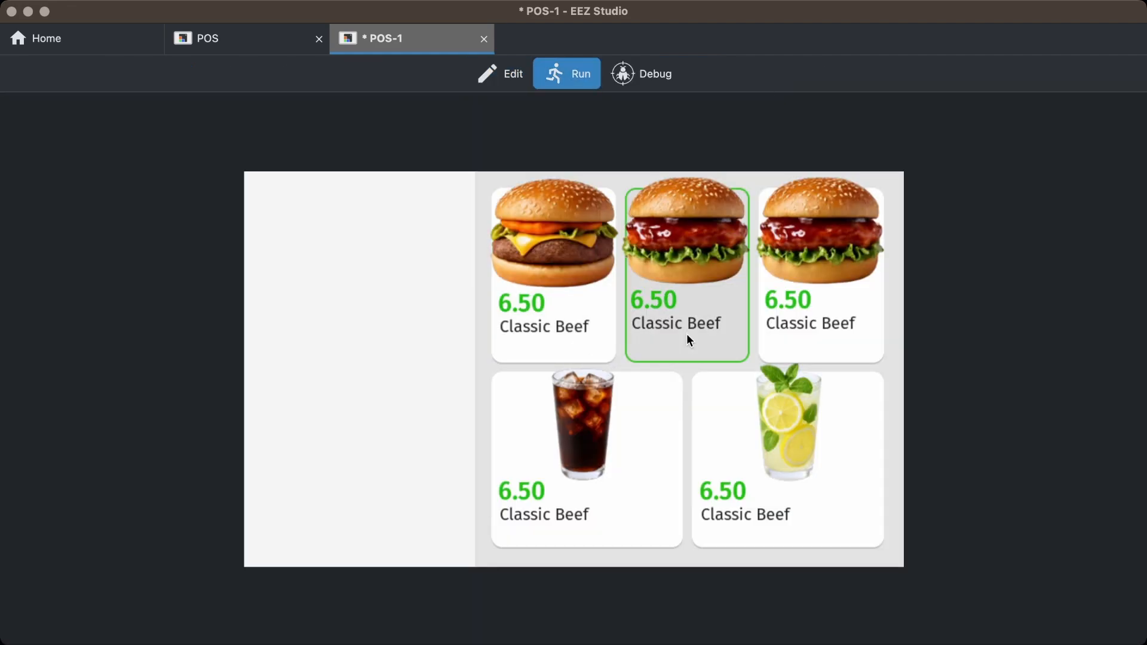
{"action": "left_click", "coordinate": [512, 73]}
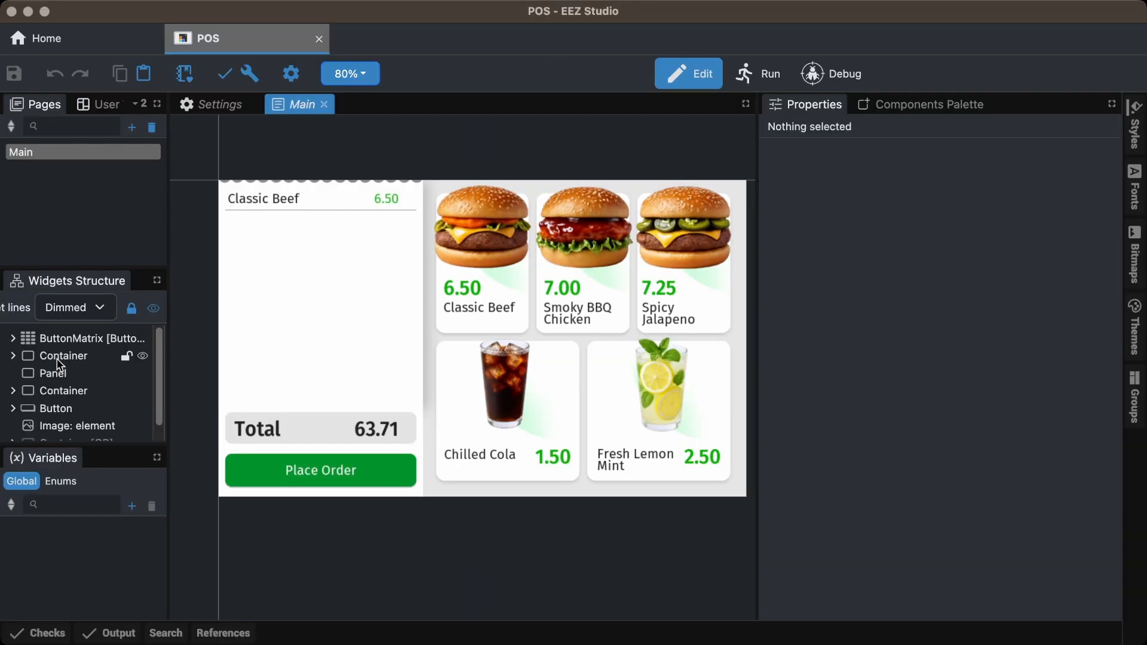
{"action": "left_click", "coordinate": [102, 372]}
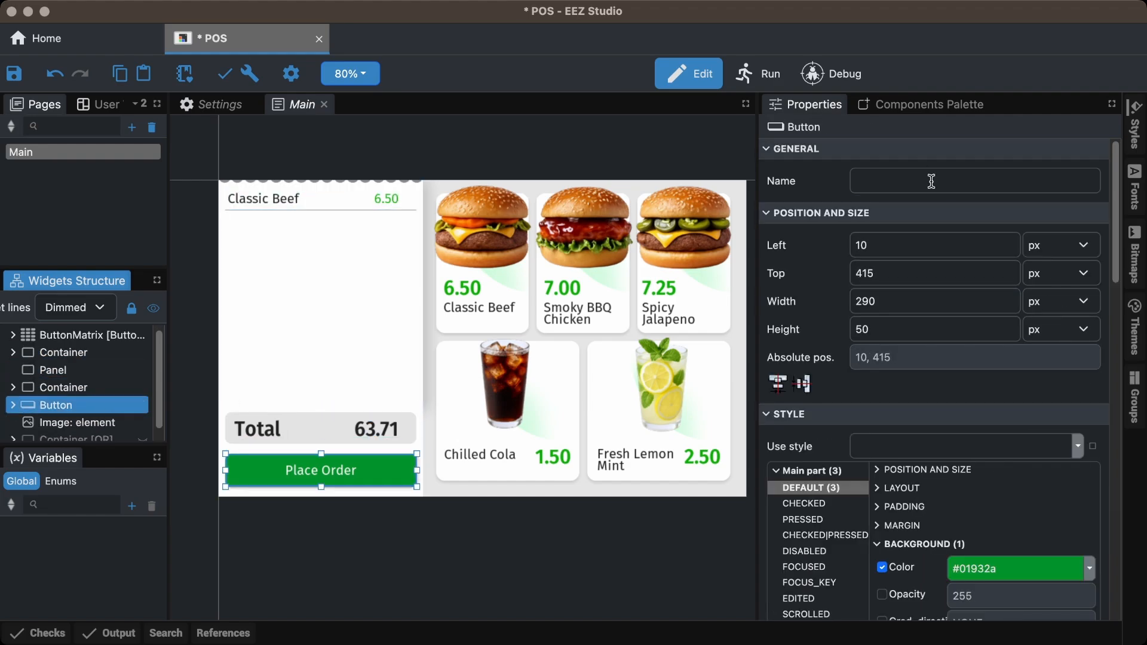
{"action": "left_click", "coordinate": [77, 415]}
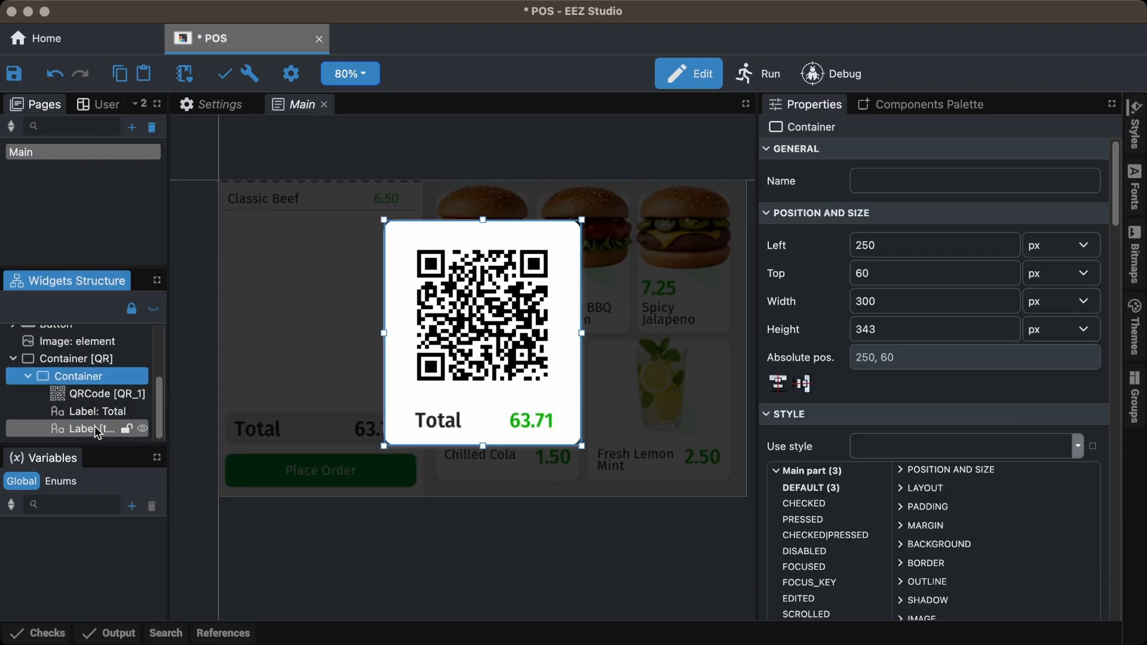
{"action": "left_click", "coordinate": [75, 337]}
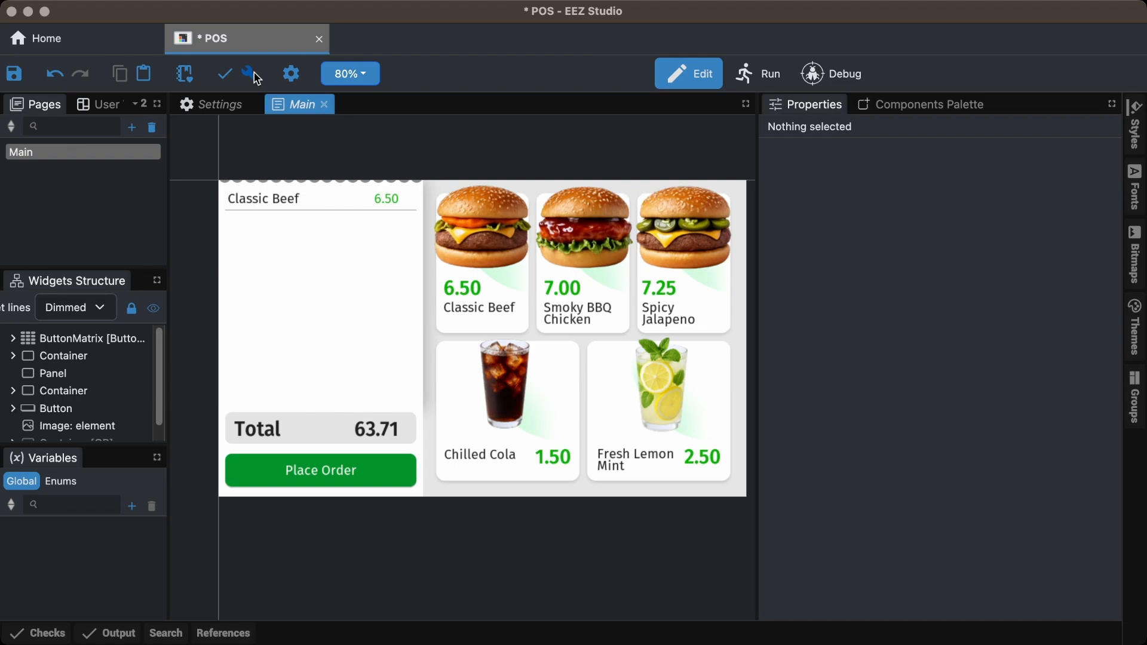
{"action": "left_click", "coordinate": [223, 73]}
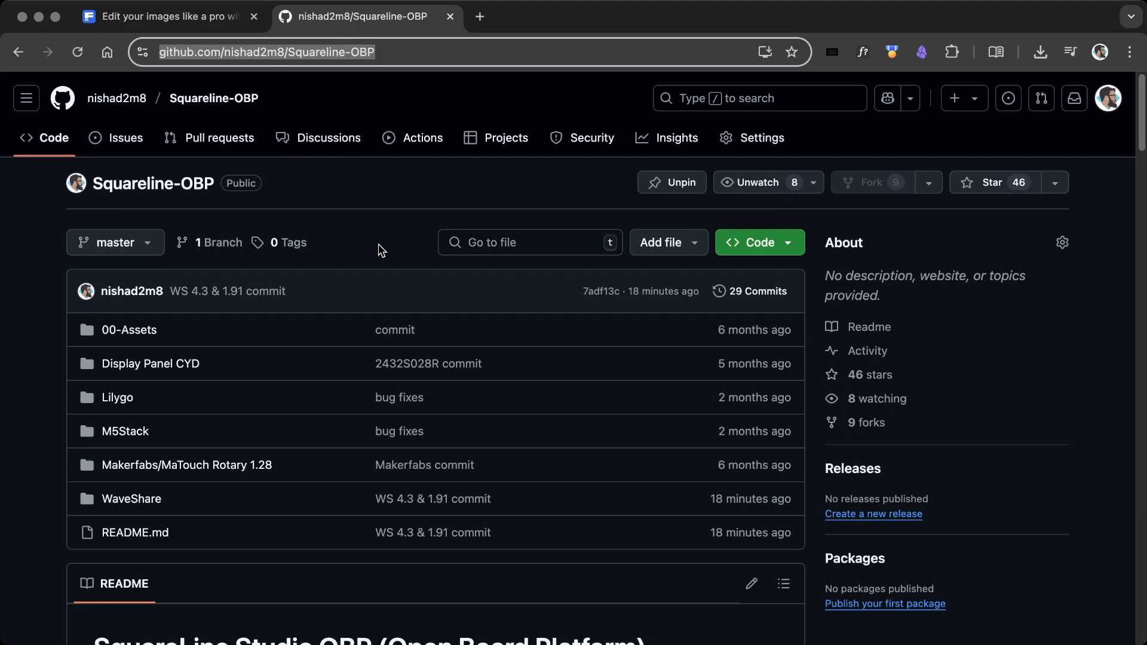
Scroll the supported boards table and open WaveShare/esp32-s3-4.3B/esp32-s3-4.3B.zip.
{"action": "scroll", "scroll_direction": "down", "scroll_amount": 3}
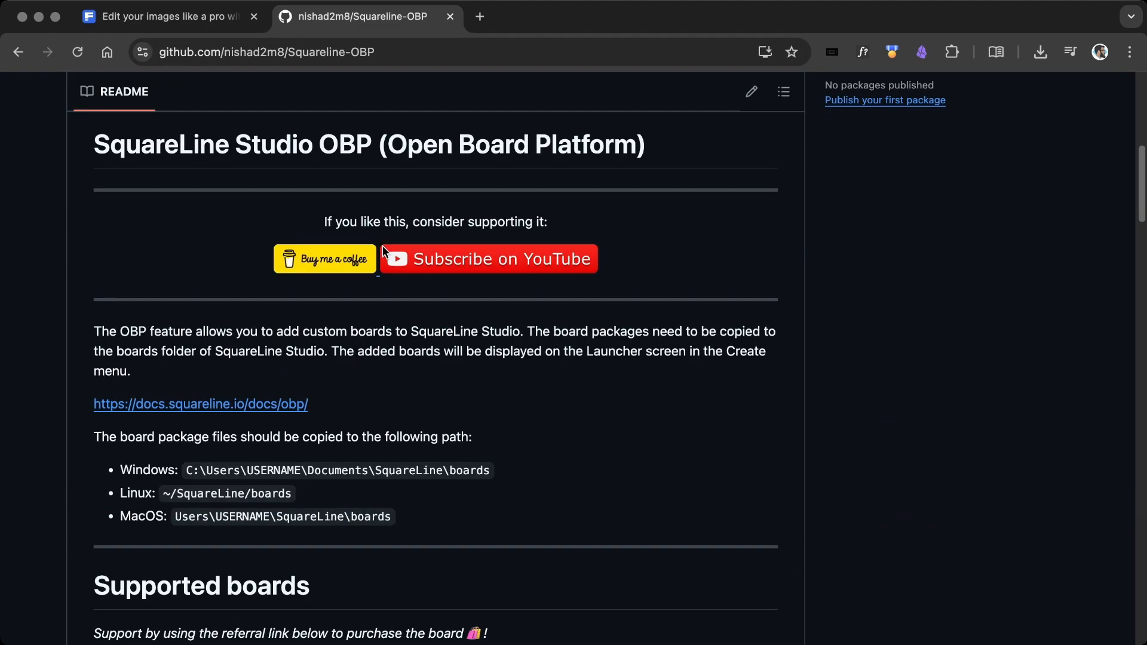
{"action": "scroll", "scroll_direction": "down", "scroll_amount": 3}
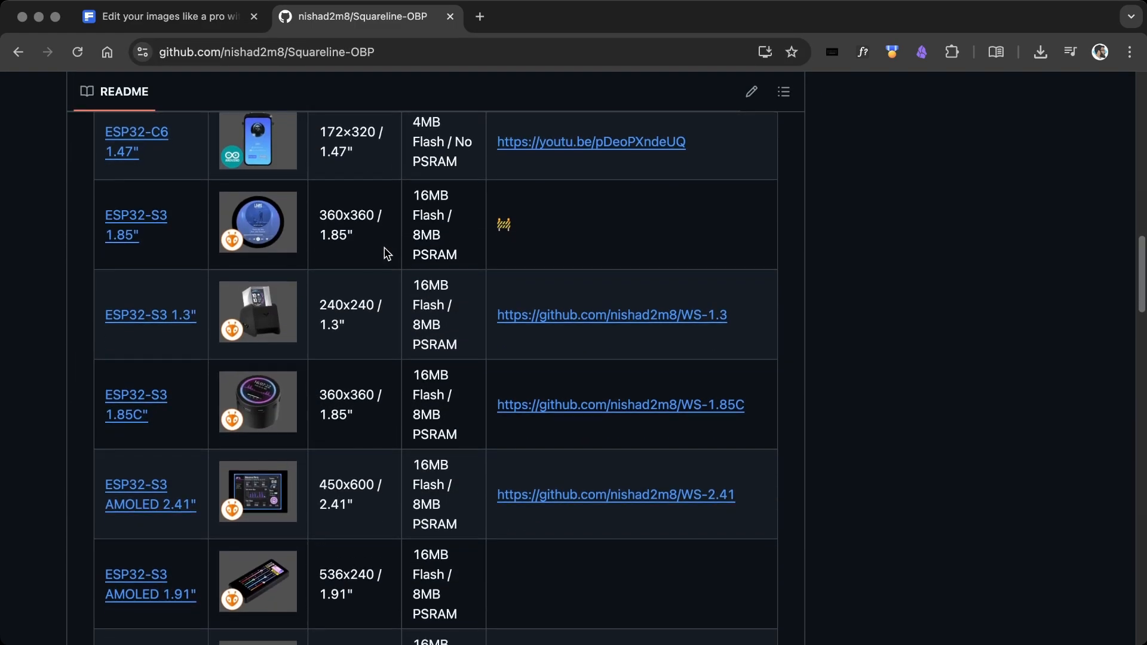
{"action": "scroll", "scroll_direction": "down", "scroll_amount": 3}
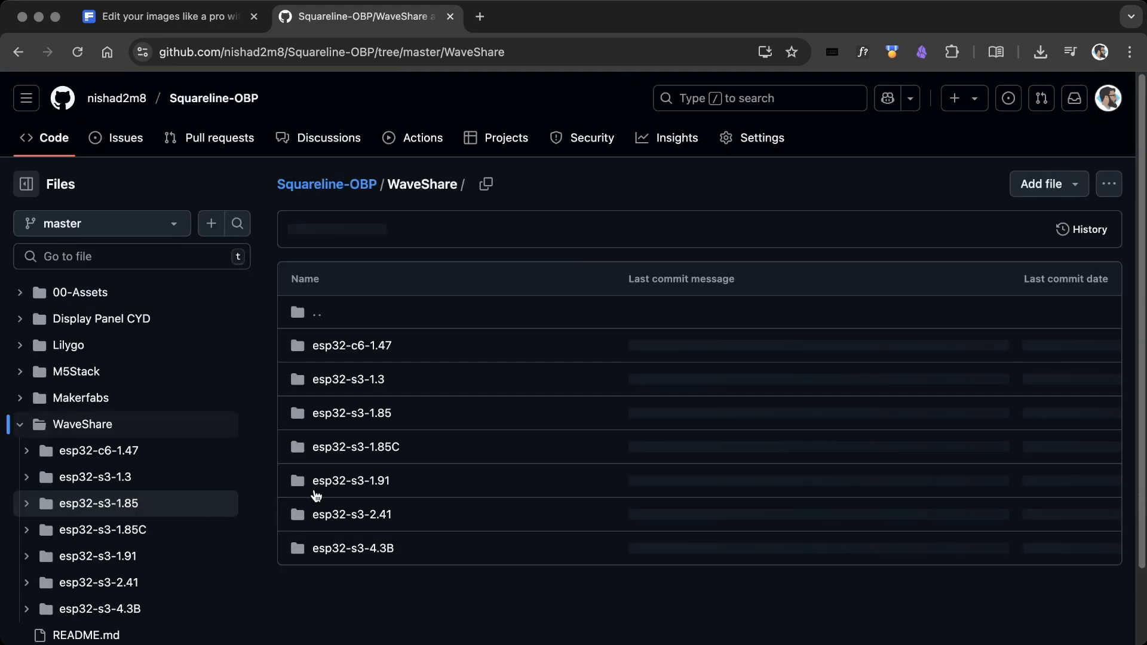
{"action": "left_click", "coordinate": [352, 548]}
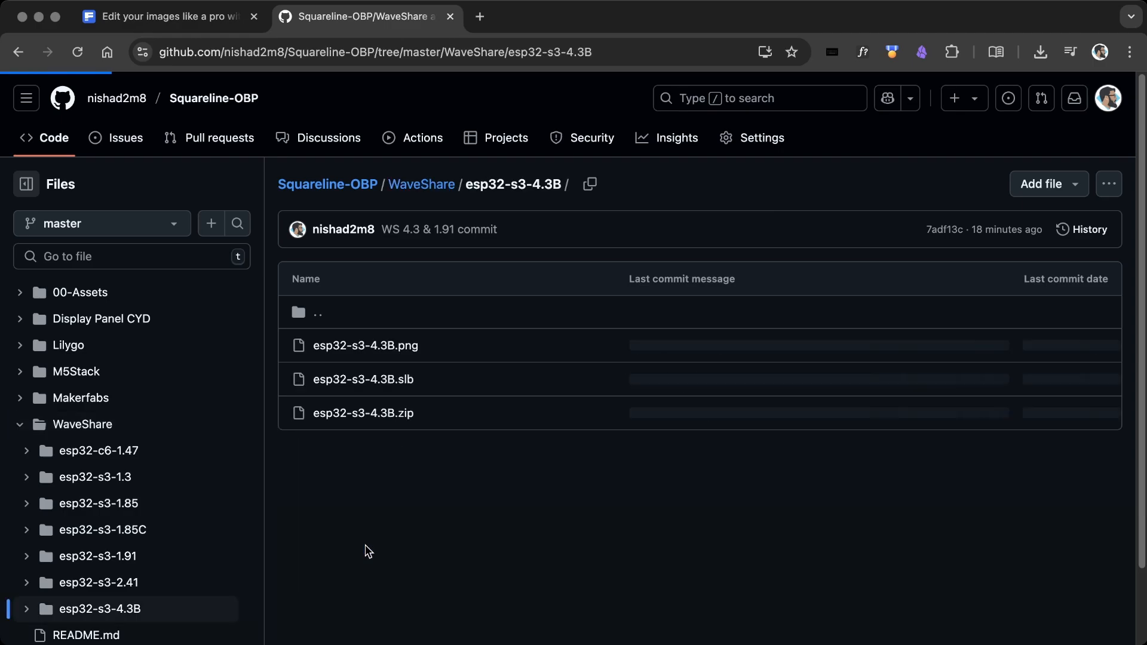
{"action": "left_click", "coordinate": [363, 412]}
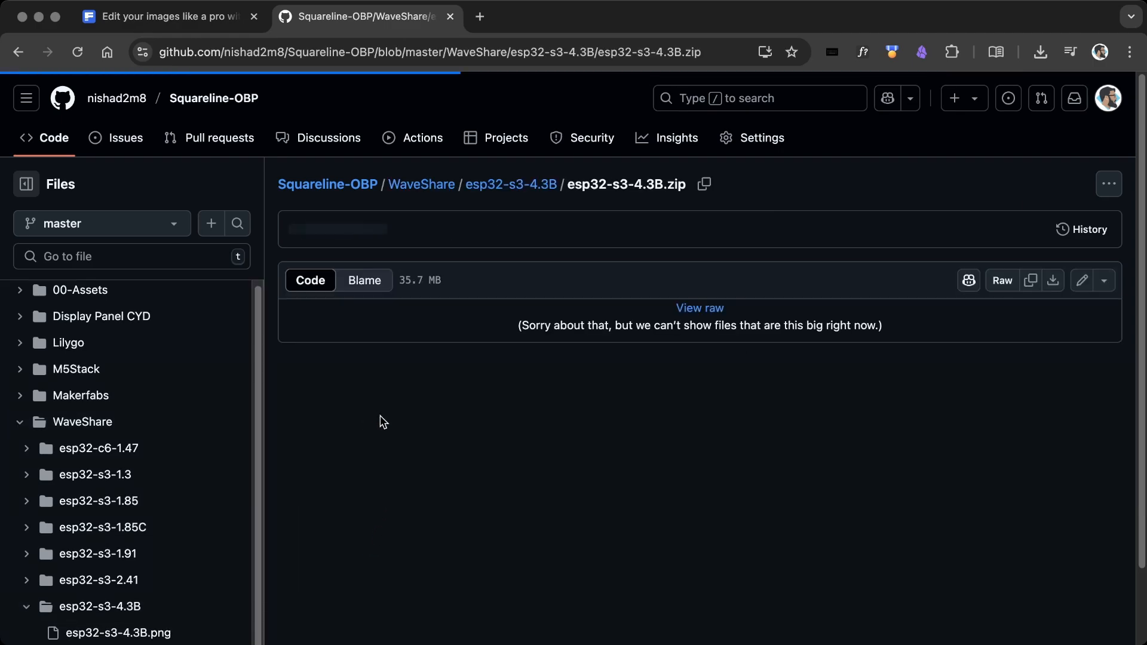
{"action": "mouse_move", "coordinate": [1052, 280]}
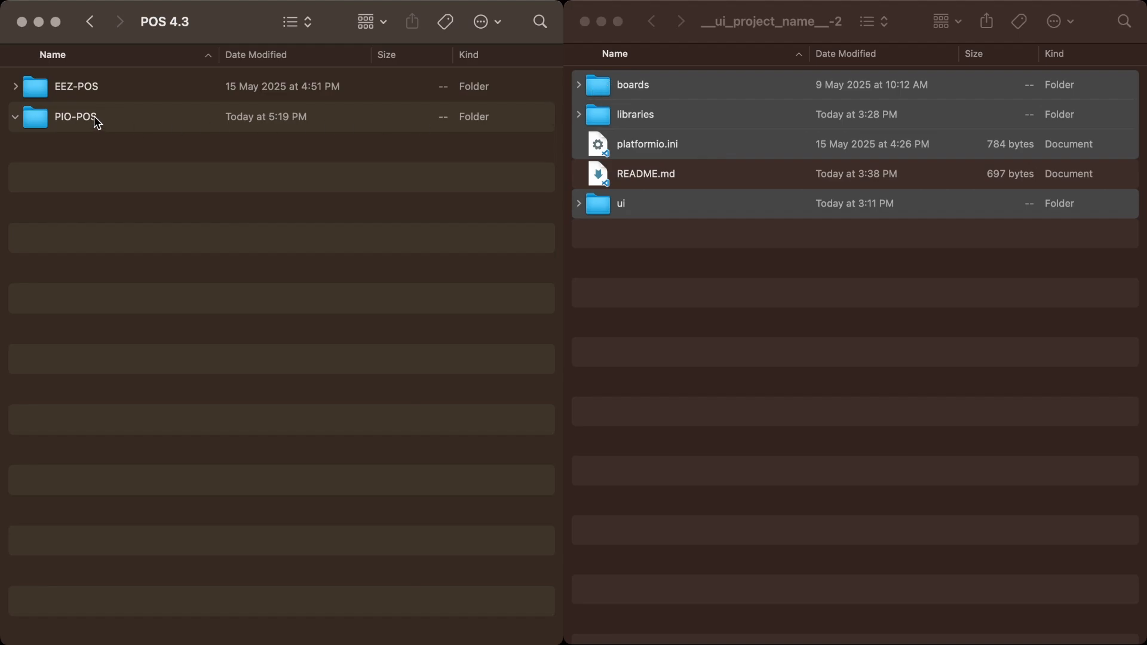
Expand PIO-POS with its src and lib folders, then EEZ-POS and its src folder, revealing main.cpp and ui.
{"action": "left_click", "coordinate": [14, 117]}
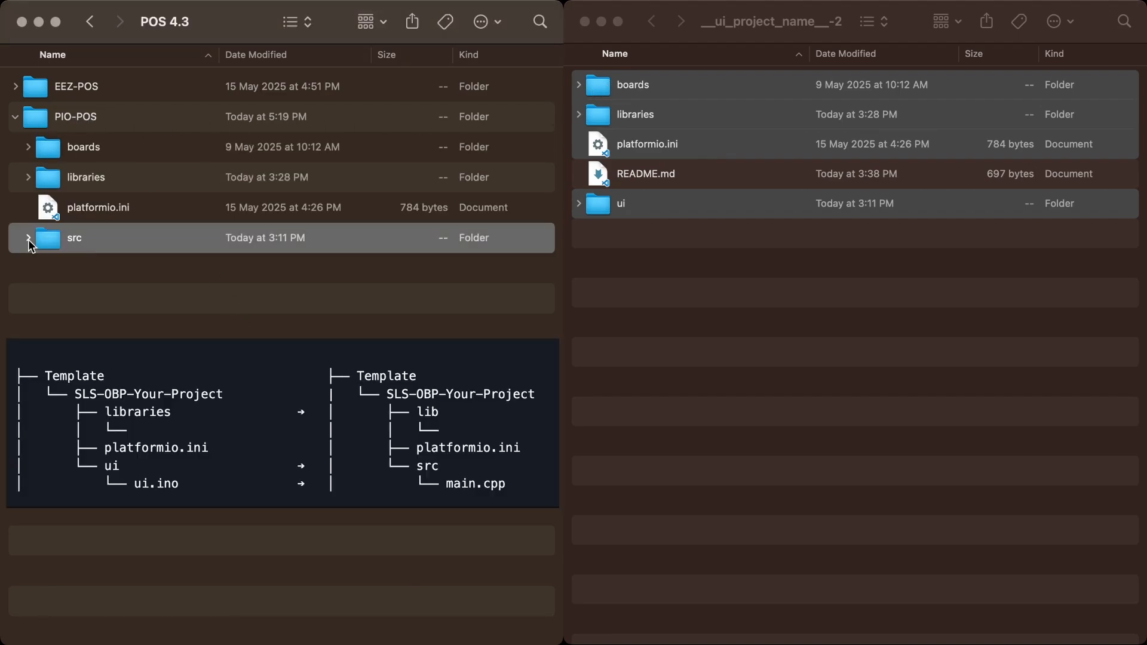
{"action": "left_click", "coordinate": [28, 237]}
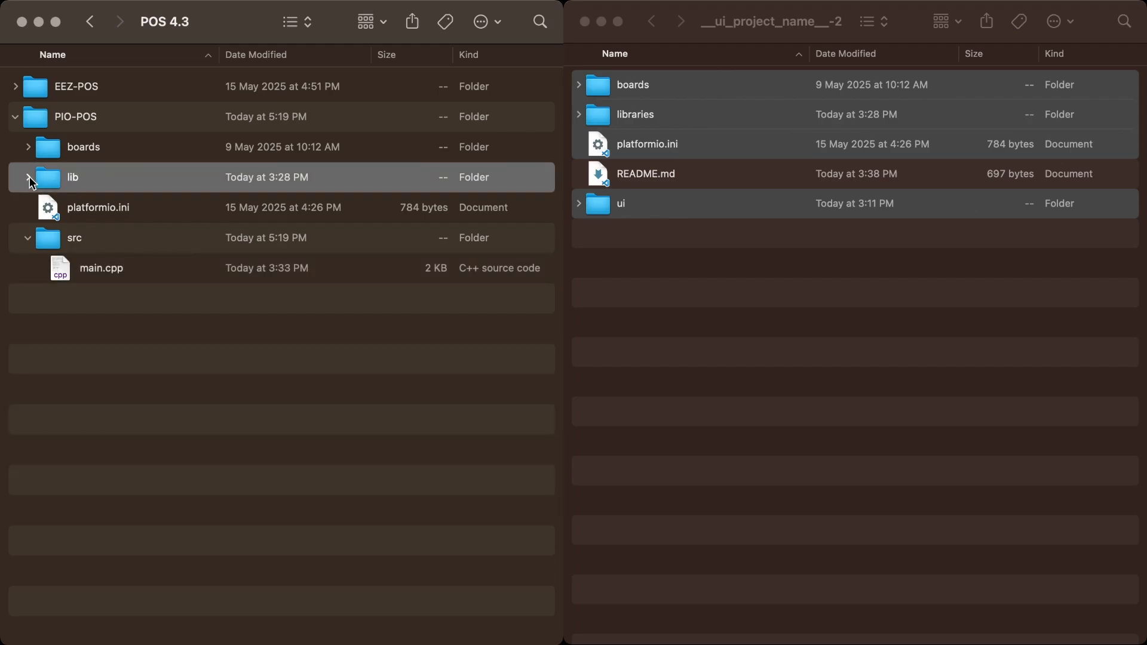
{"action": "left_click", "coordinate": [28, 177]}
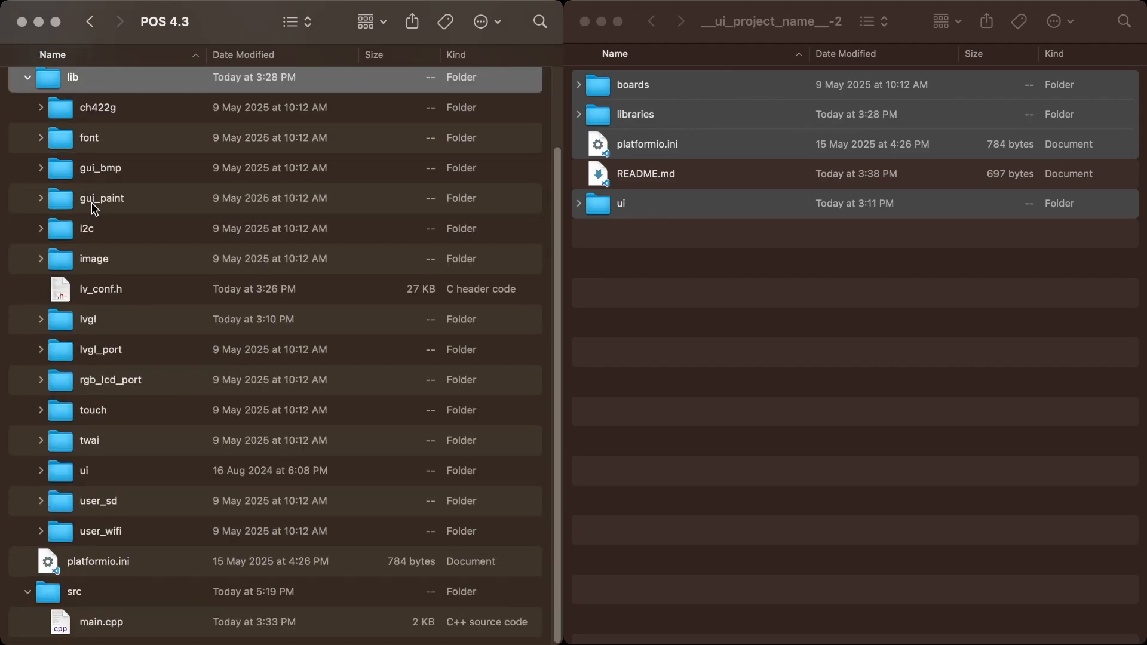
{"action": "left_click", "coordinate": [27, 77]}
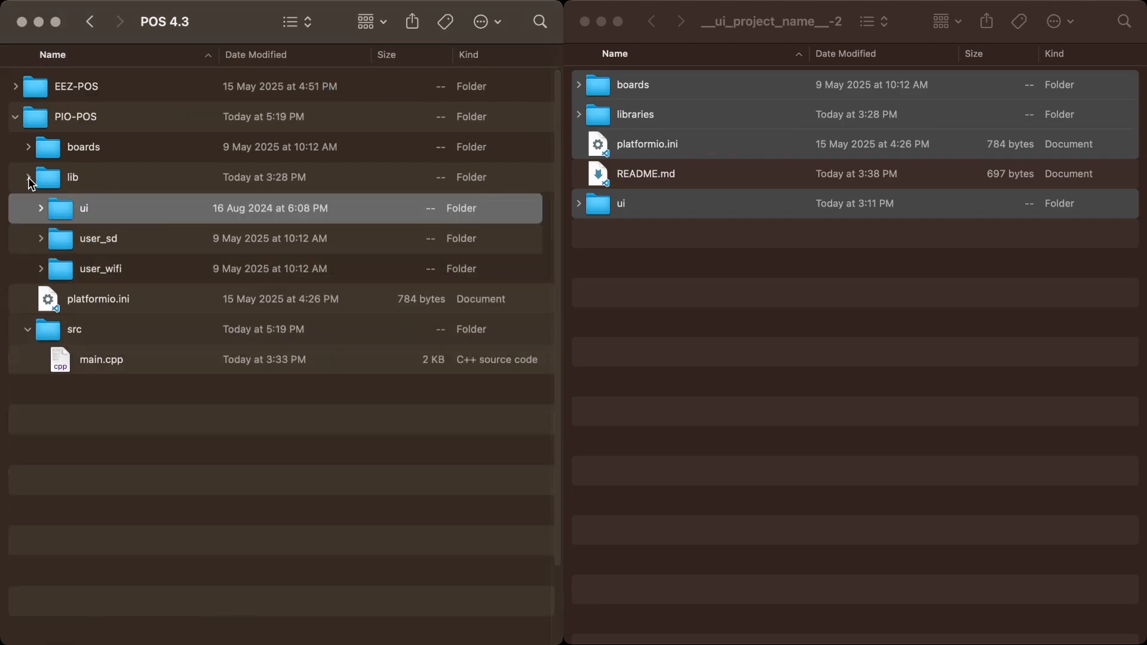
{"action": "left_click", "coordinate": [14, 86]}
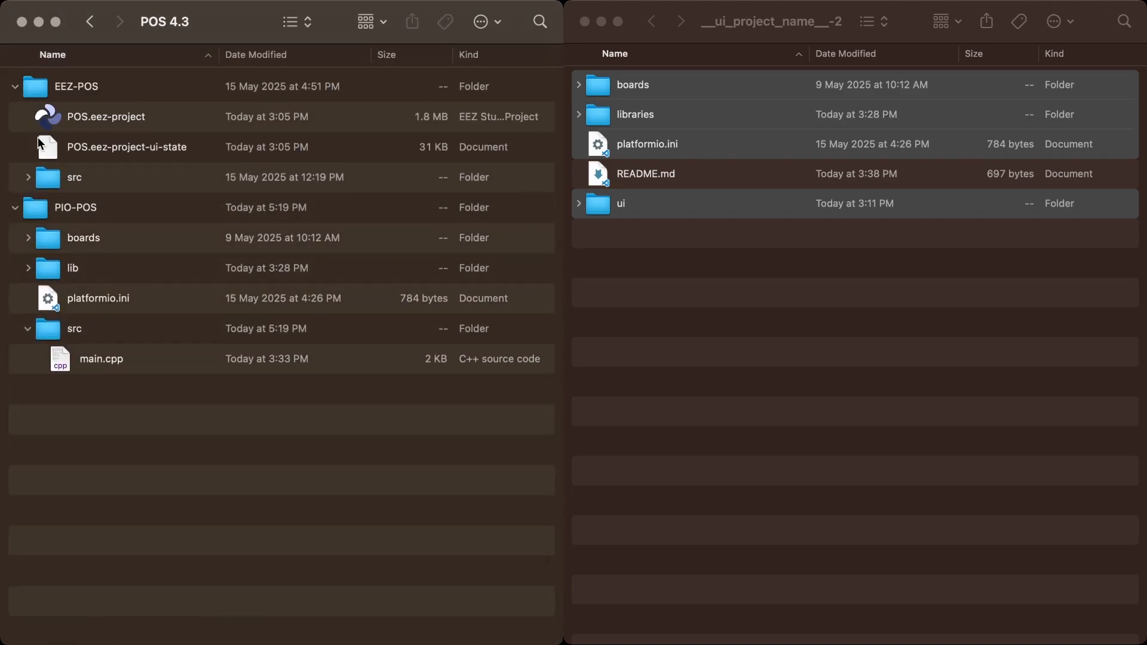
{"action": "left_click", "coordinate": [27, 177]}
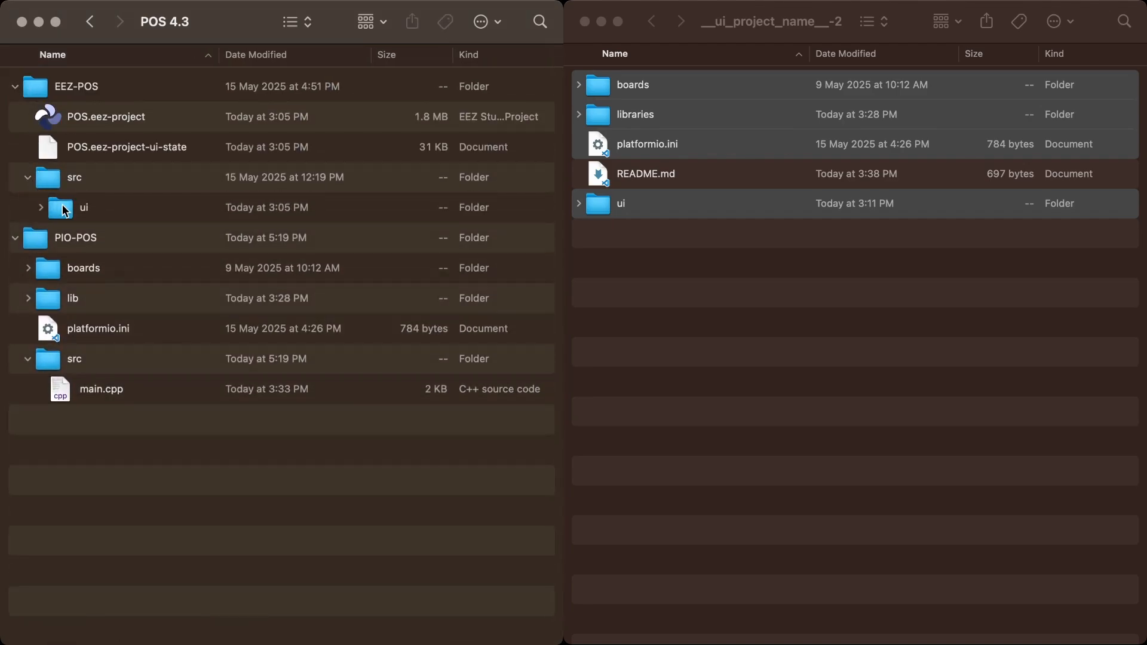